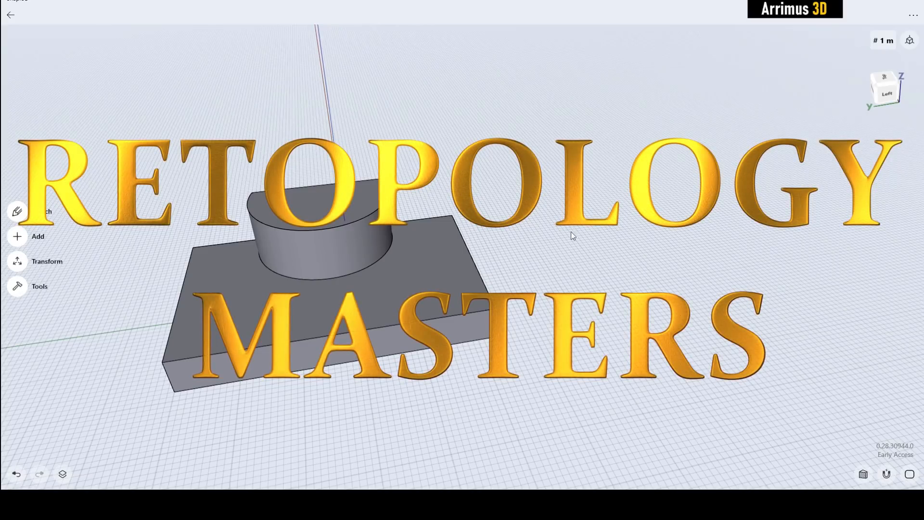
mouse_move(619, 250)
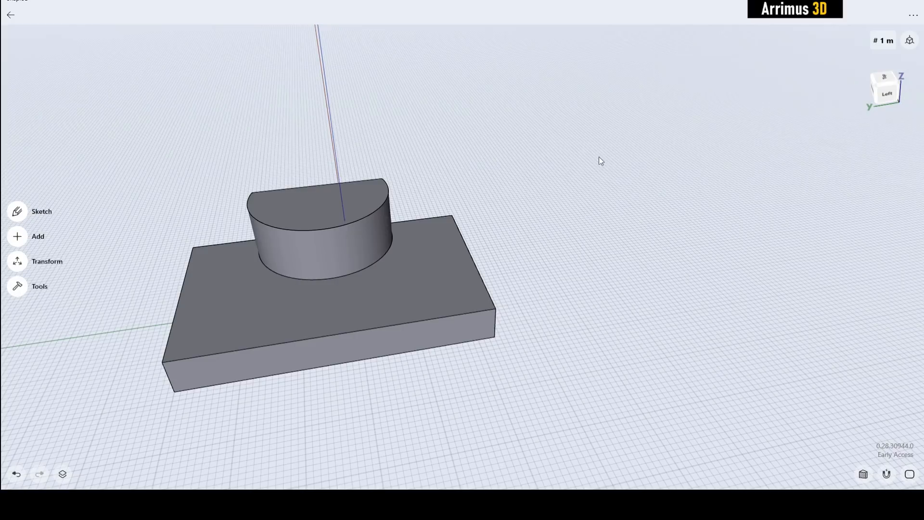
mouse_move(639, 213)
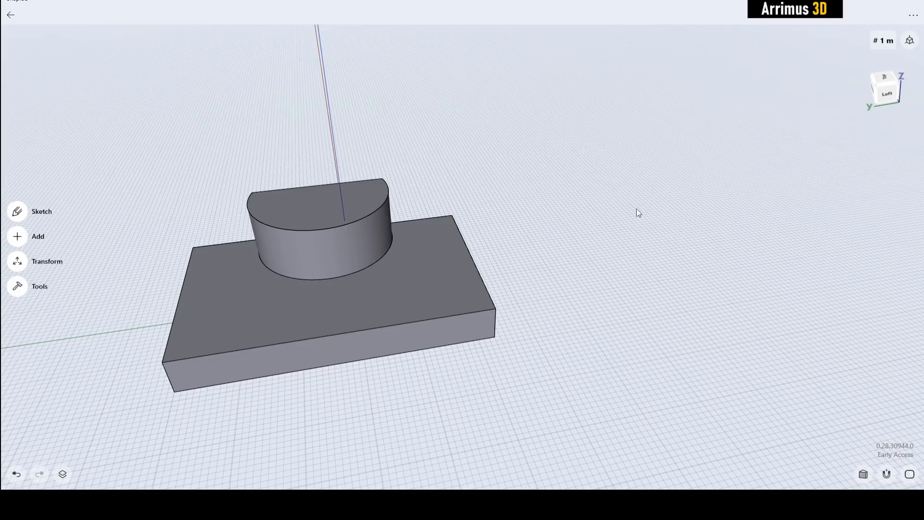
mouse_move(594, 231)
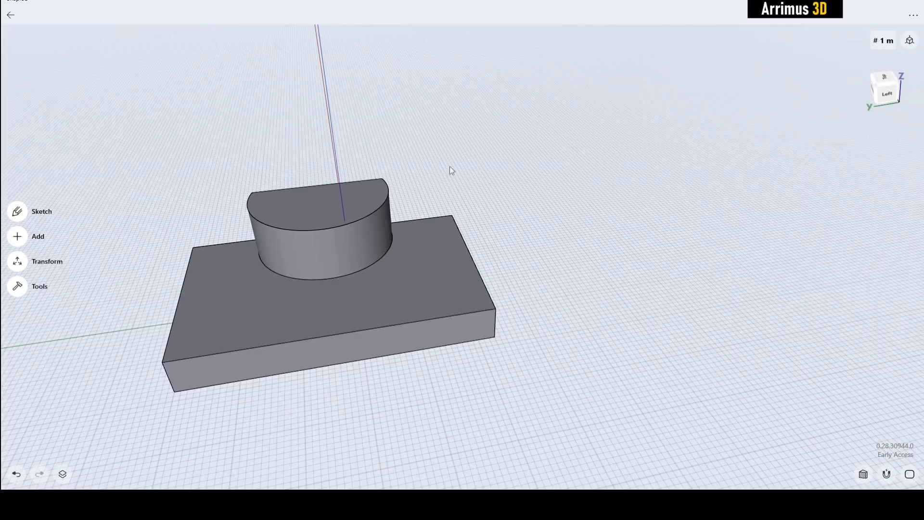
mouse_move(507, 112)
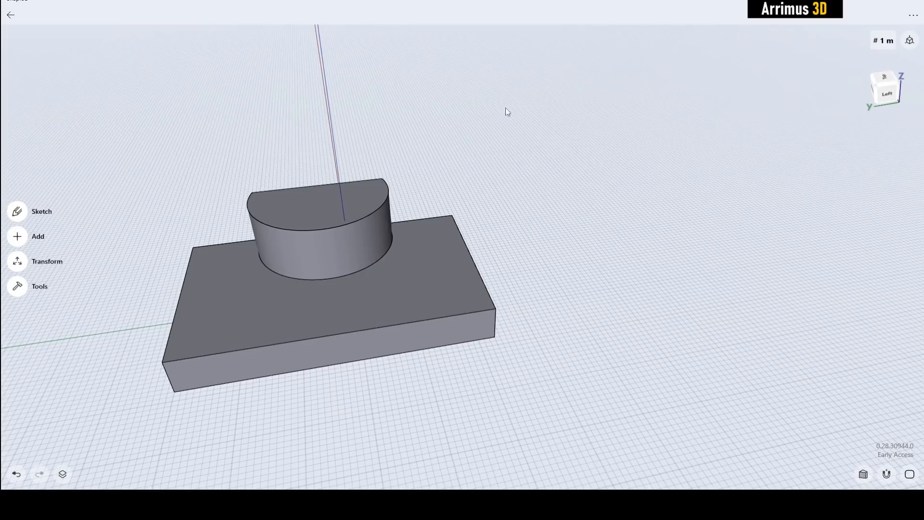
mouse_move(466, 159)
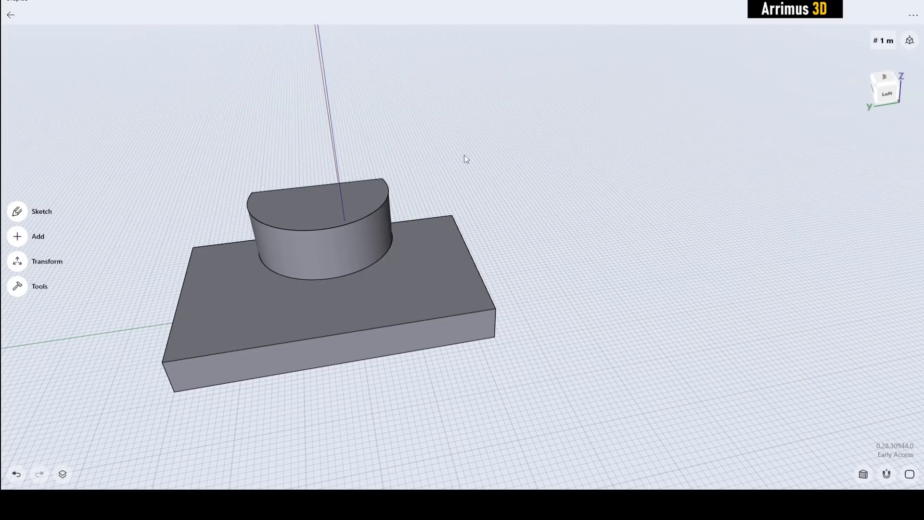
mouse_move(575, 154)
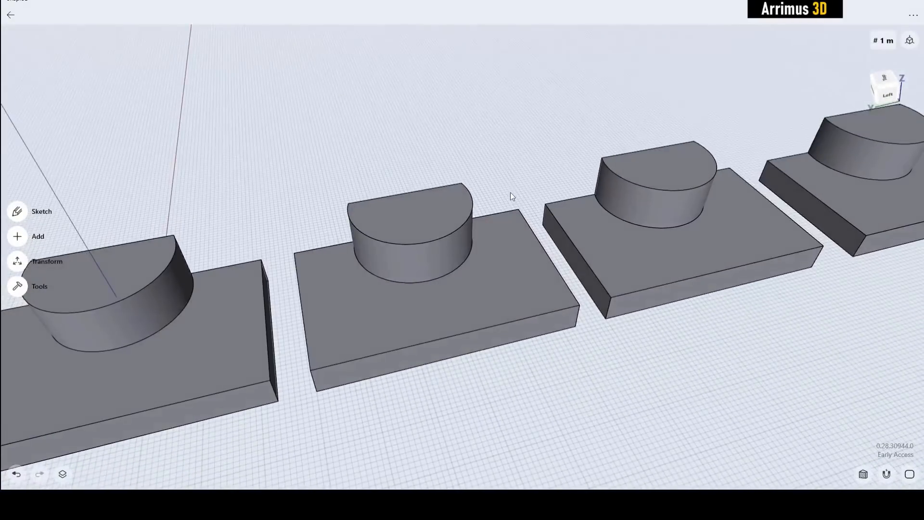
- Blend the second block's half-round boss into its base with a large fillet
click(413, 278)
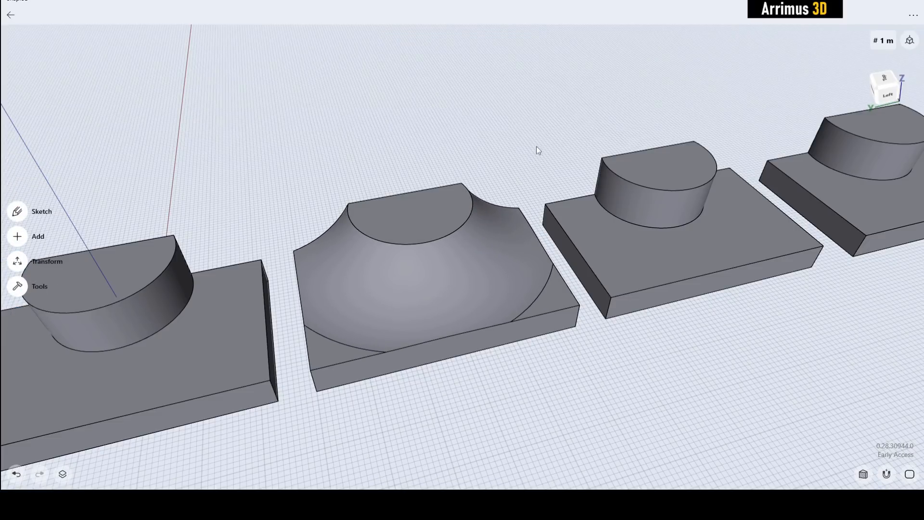
click(413, 289)
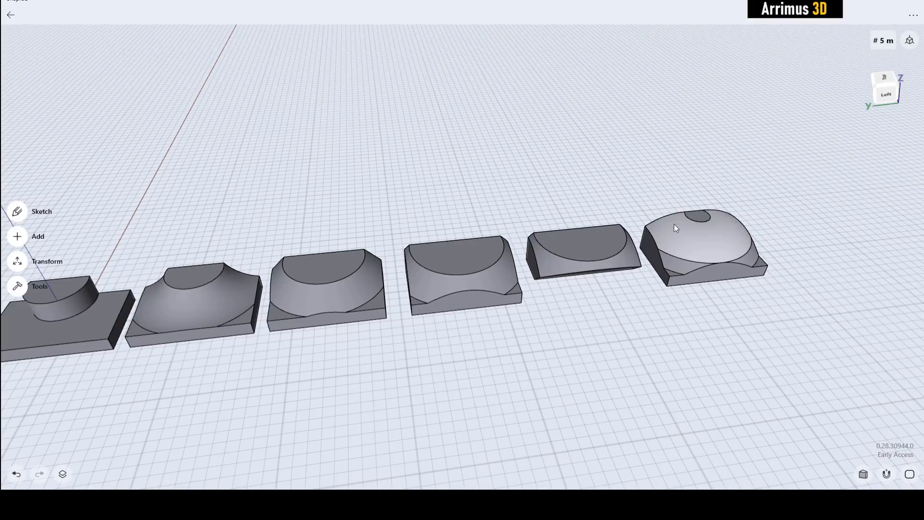
mouse_move(469, 194)
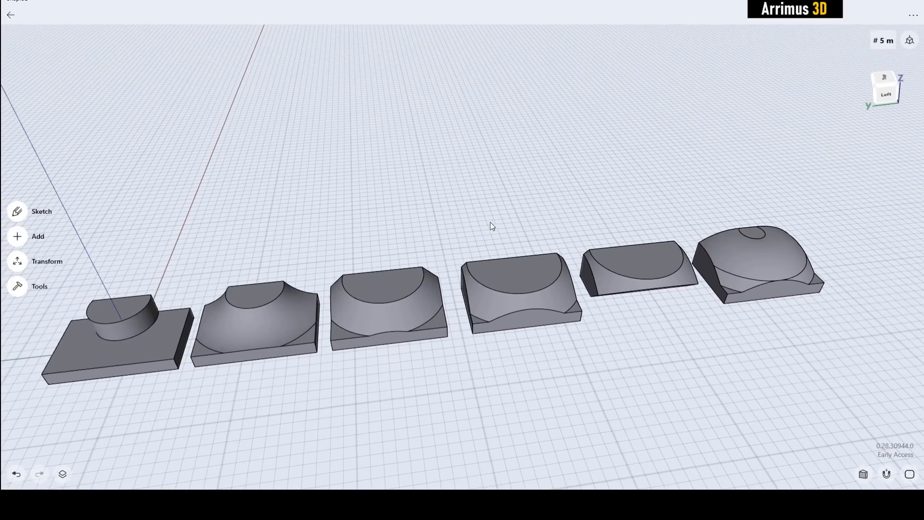
mouse_move(495, 219)
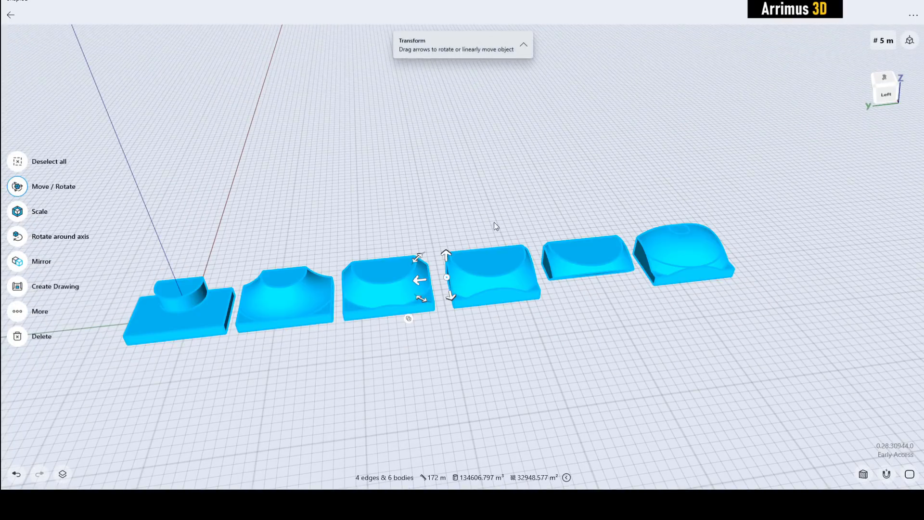
- Select all six block bodies with the Transform tool active
click(914, 15)
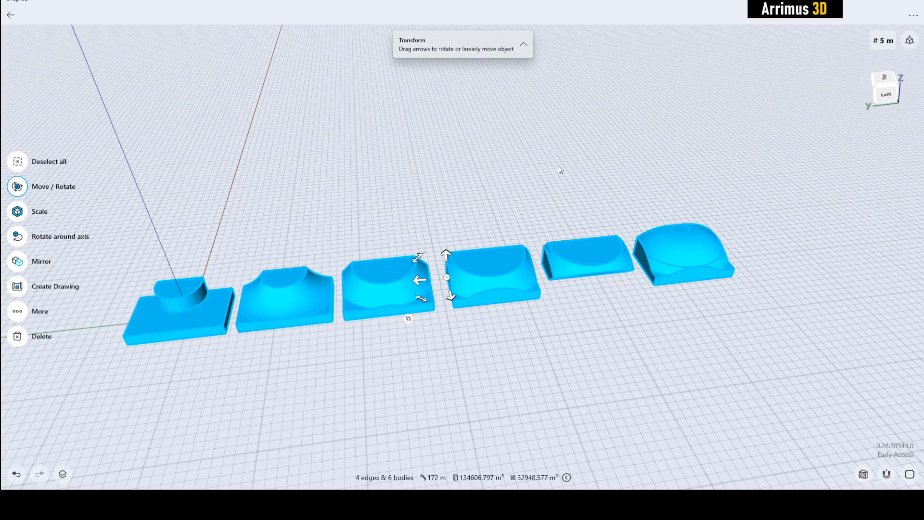
mouse_move(550, 183)
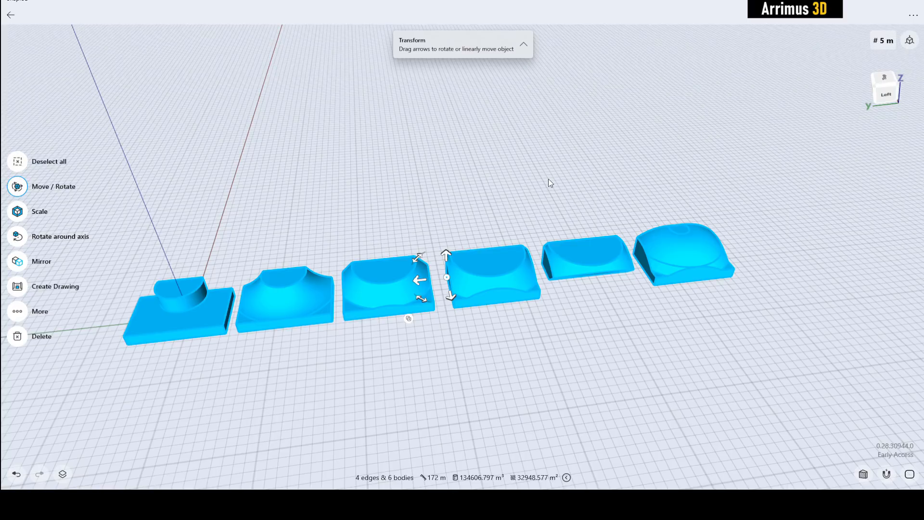
mouse_move(462, 164)
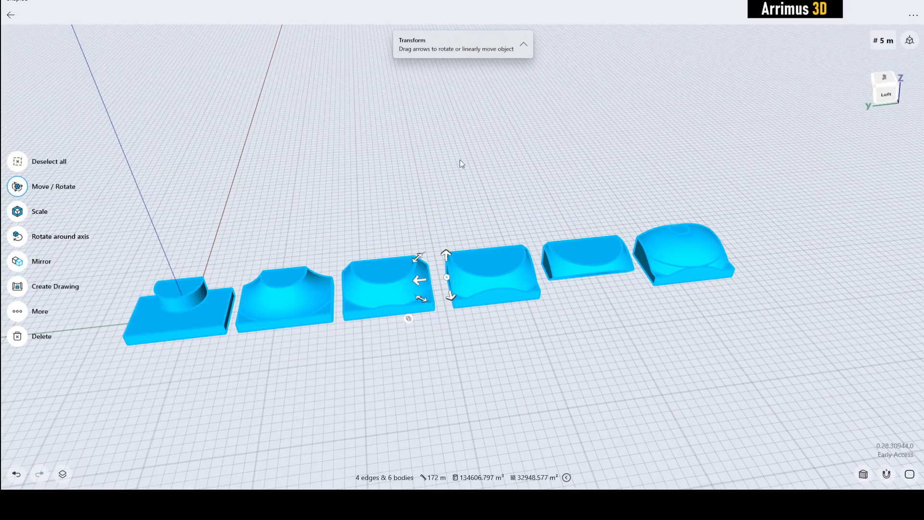
mouse_move(488, 224)
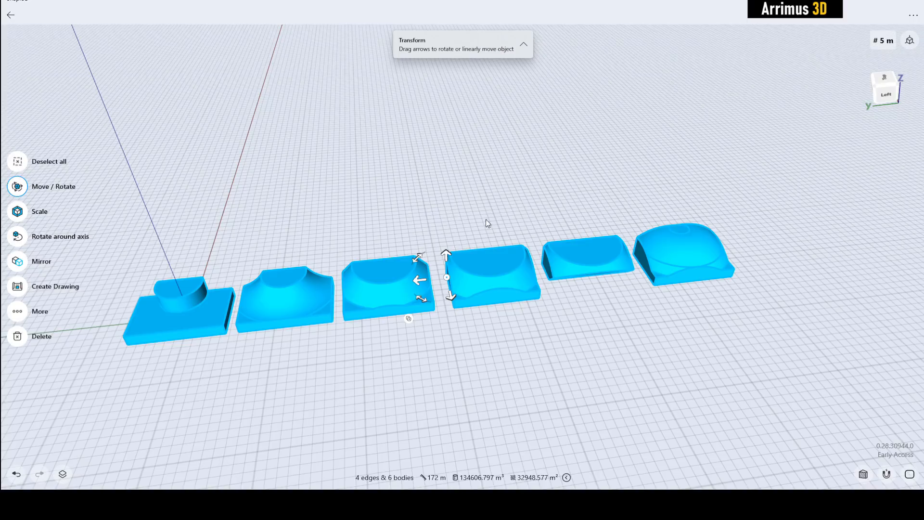
mouse_move(575, 105)
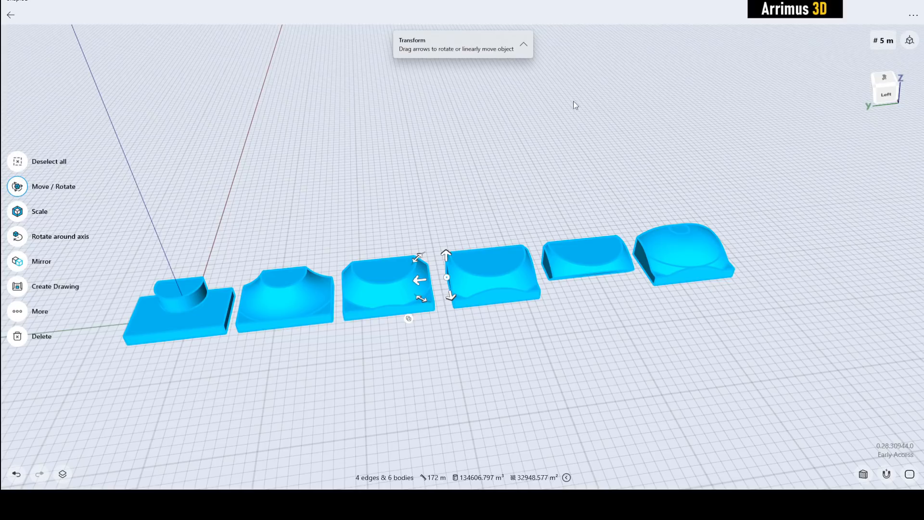
mouse_move(596, 163)
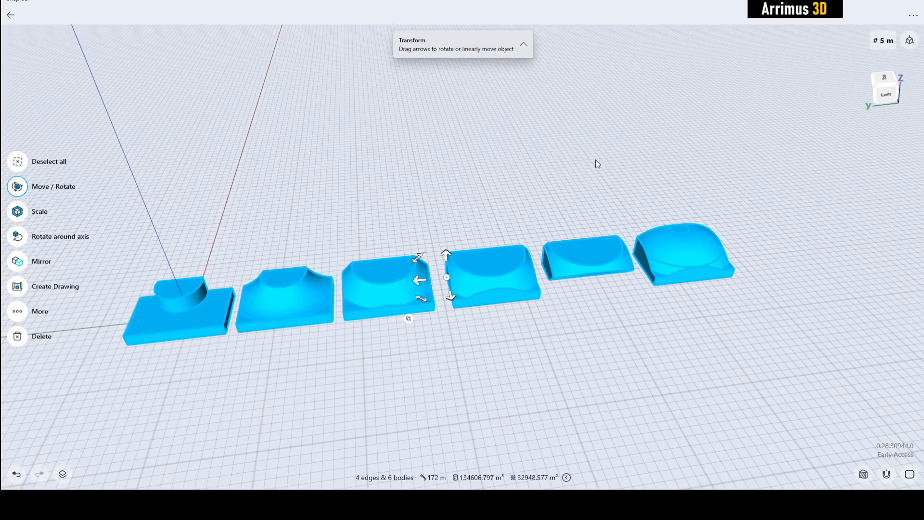
mouse_move(691, 320)
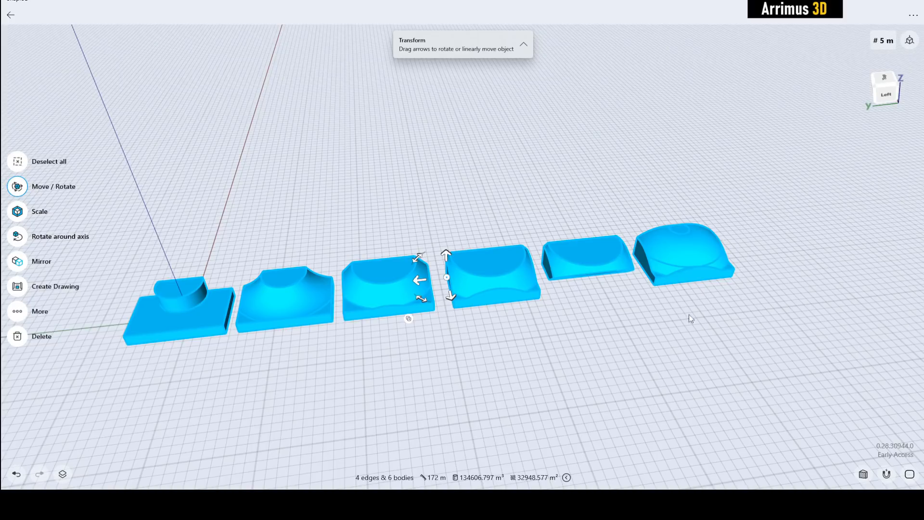
mouse_move(617, 294)
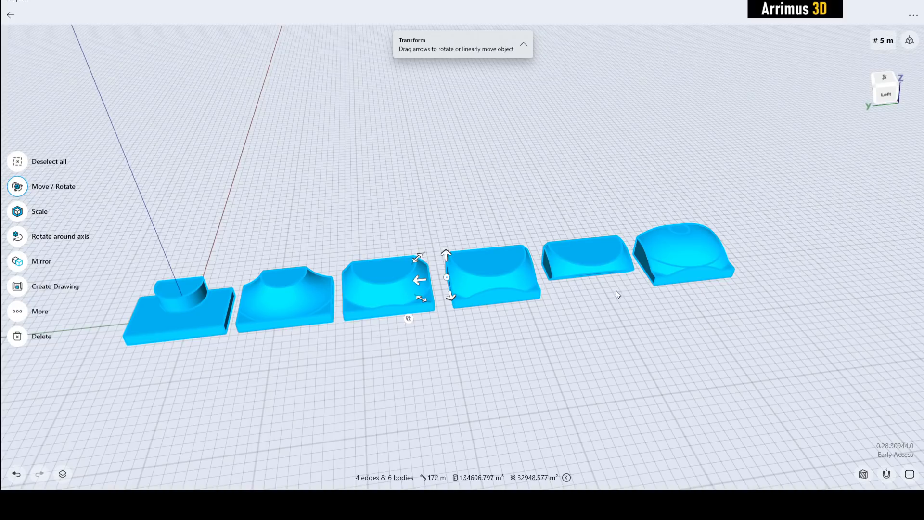
mouse_move(413, 146)
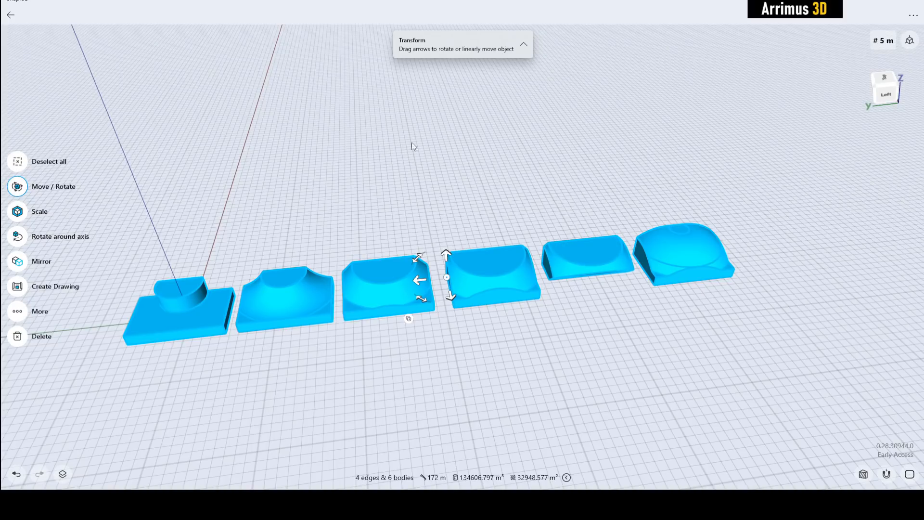
mouse_move(557, 200)
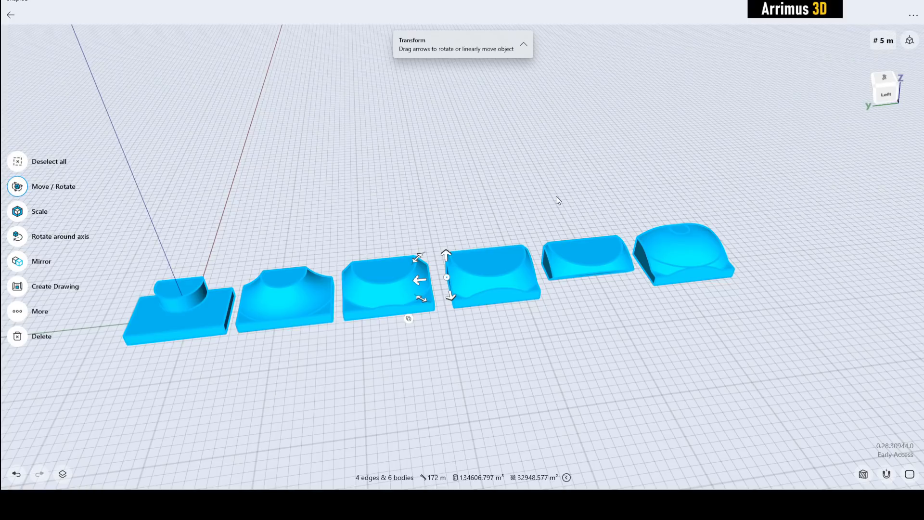
mouse_move(640, 148)
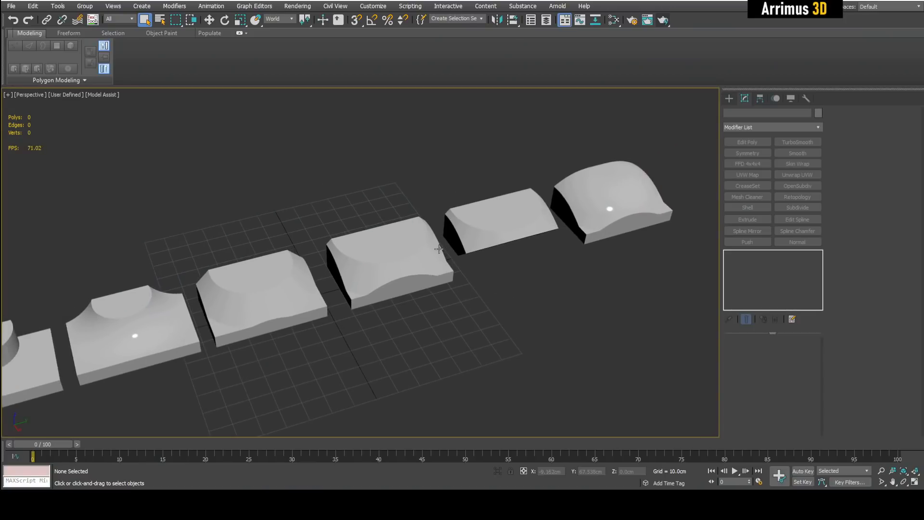
- Show edged faces on the imported blocks and convert Body_01 to Editable Poly
key(F4)
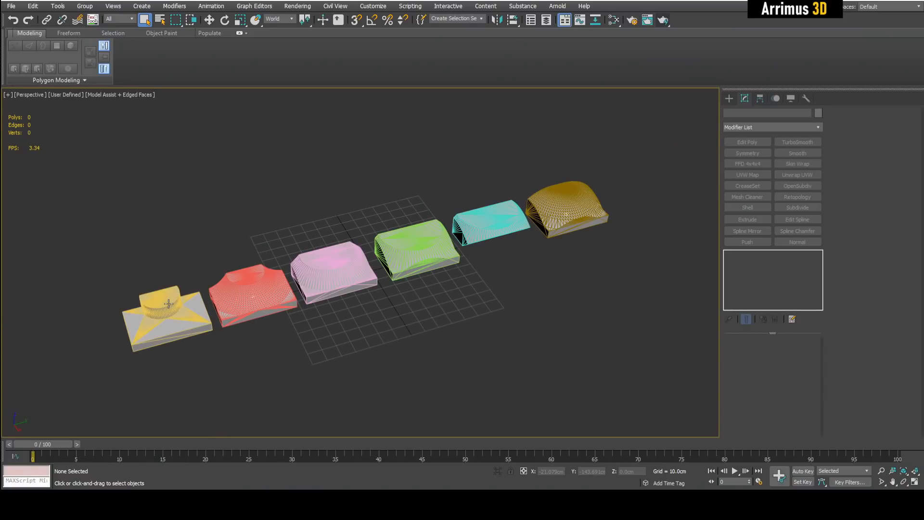
click(171, 306)
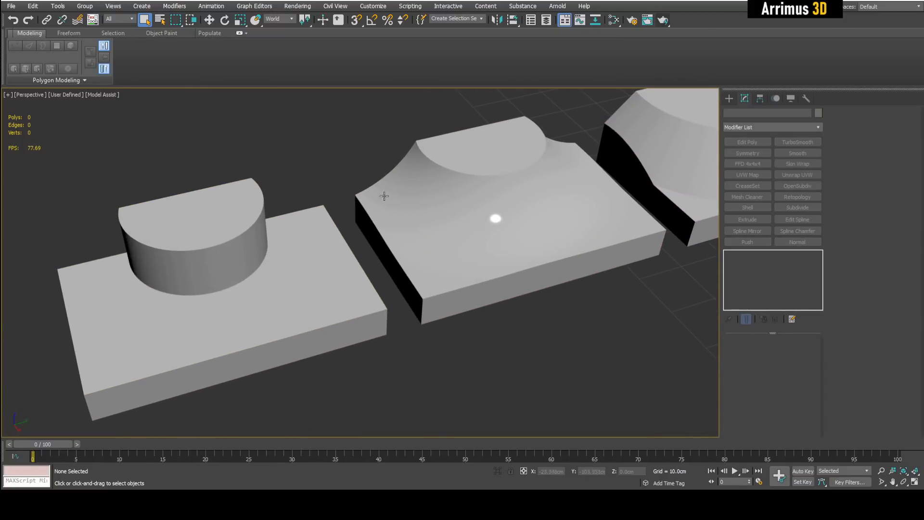
click(496, 219)
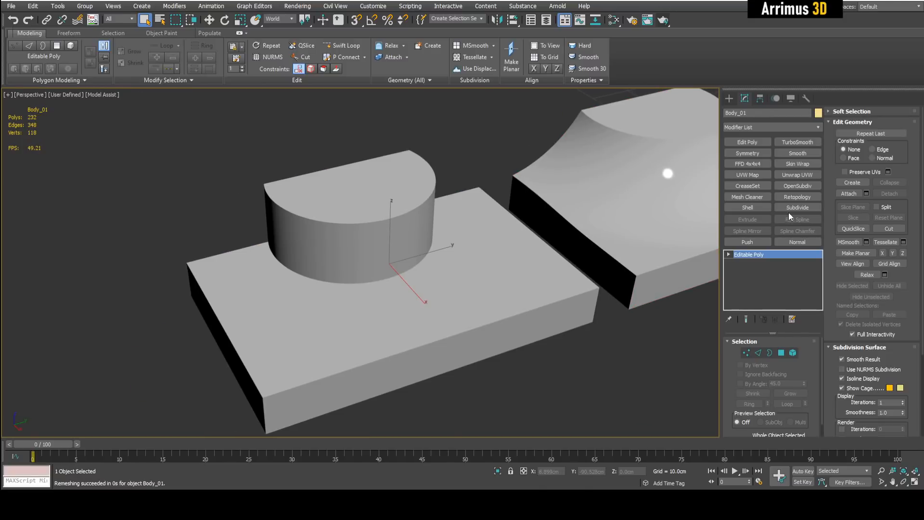
- Compute a 500-face ReForm Retopology on Body_01, then select its Editable Poly base
click(798, 196)
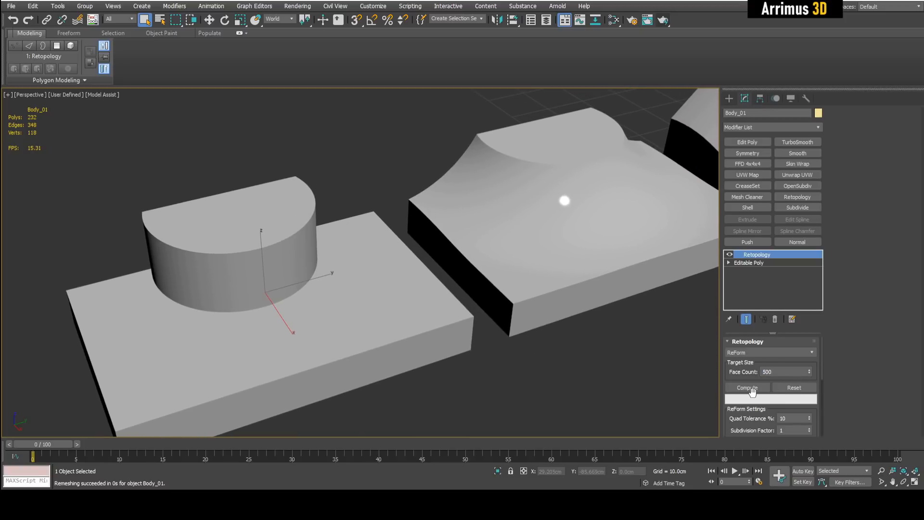
click(746, 388)
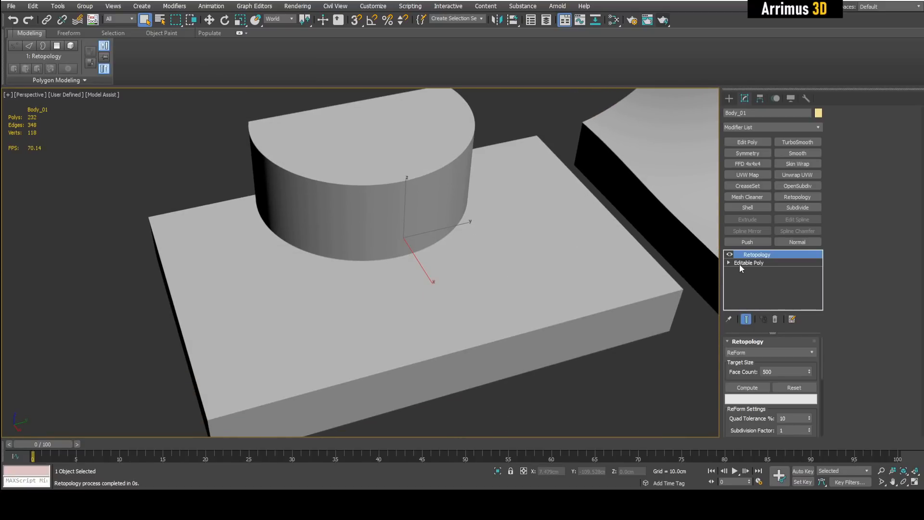
click(750, 262)
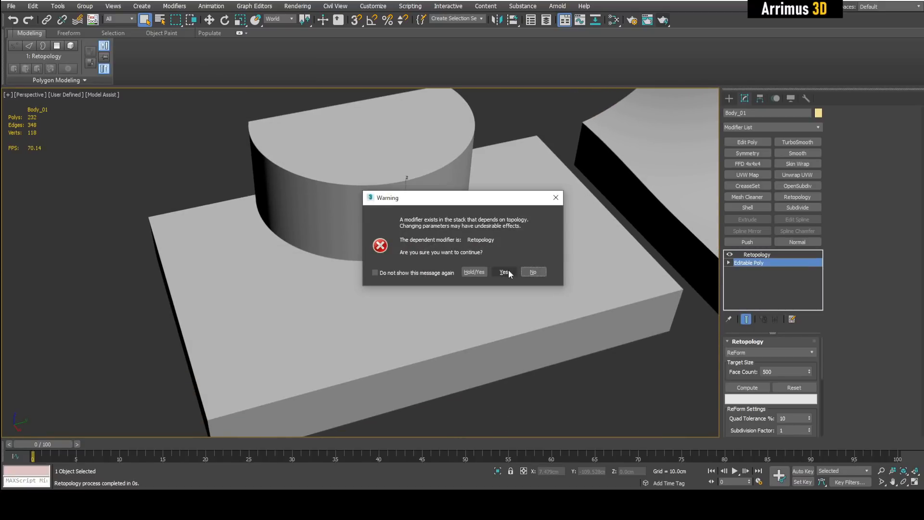
- Accept the modifier warning and open Body_01's Editable Poly at Polygon level
click(503, 271)
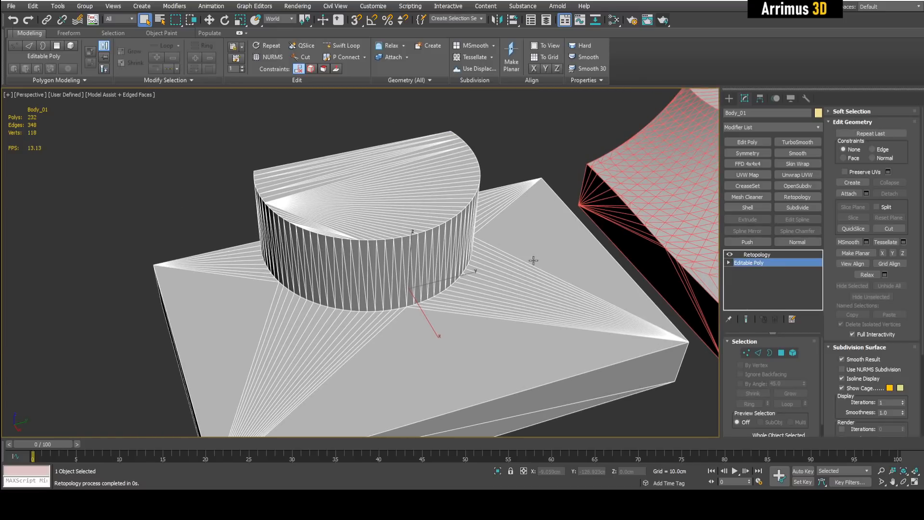
click(730, 262)
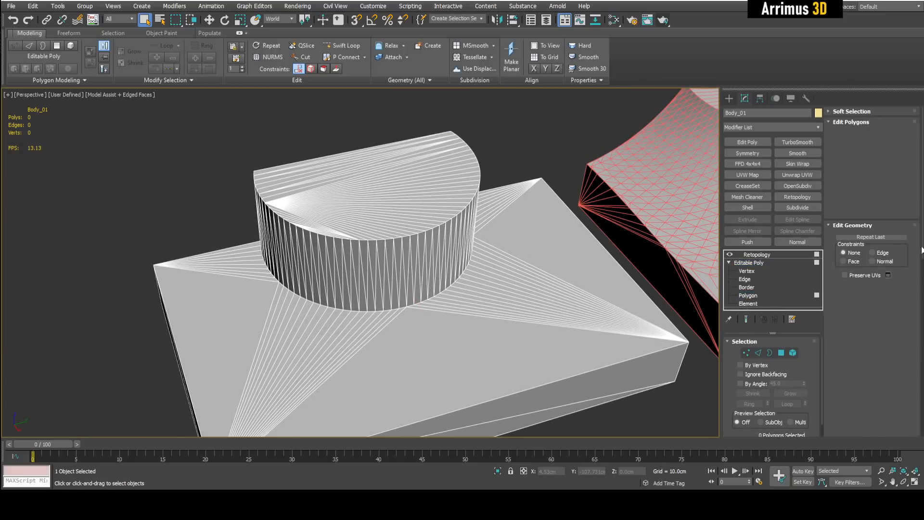
click(748, 295)
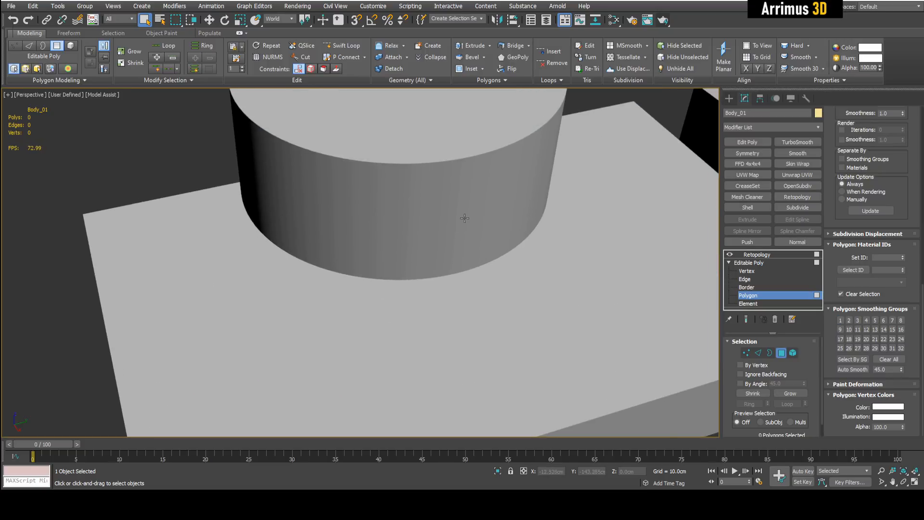
- Return Body_01's Editable Poly to object level, showing its long thin triangles
click(422, 236)
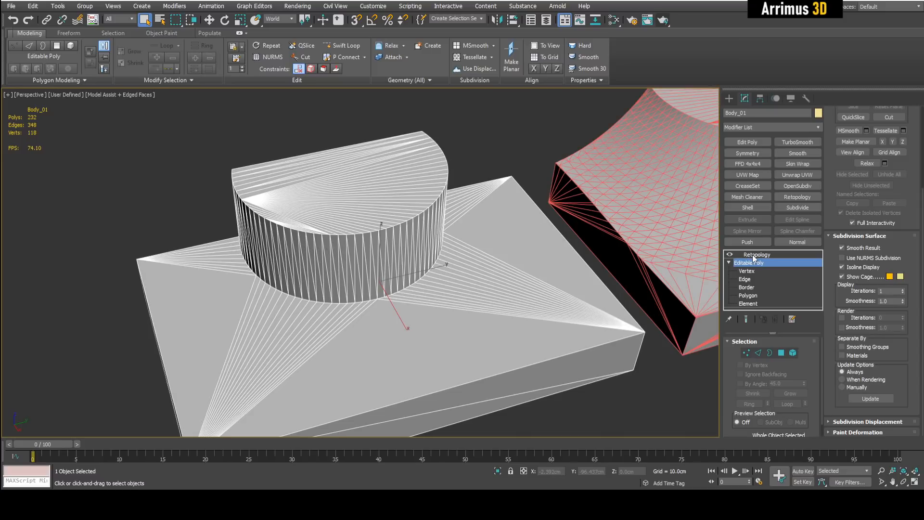
- Recompute the ReForm Retopology on Body_01 to rebuild it as quads
click(756, 254)
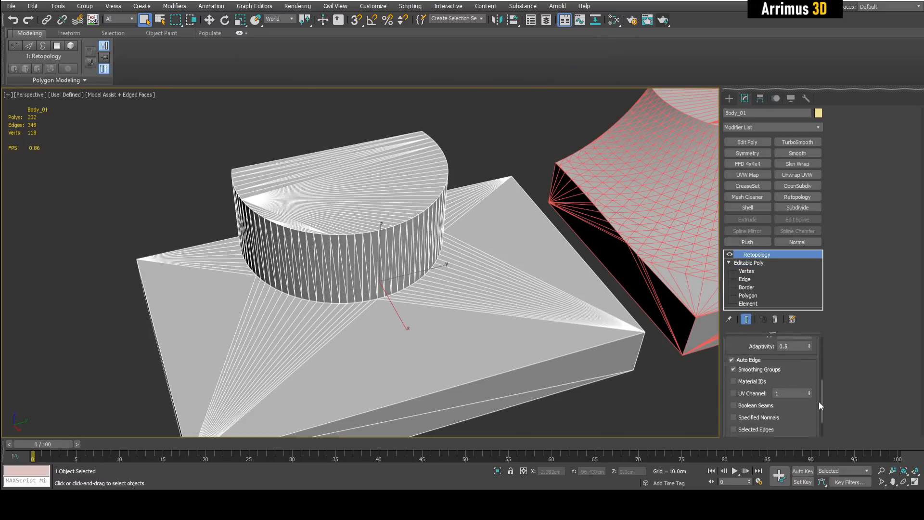
scroll(down, 3)
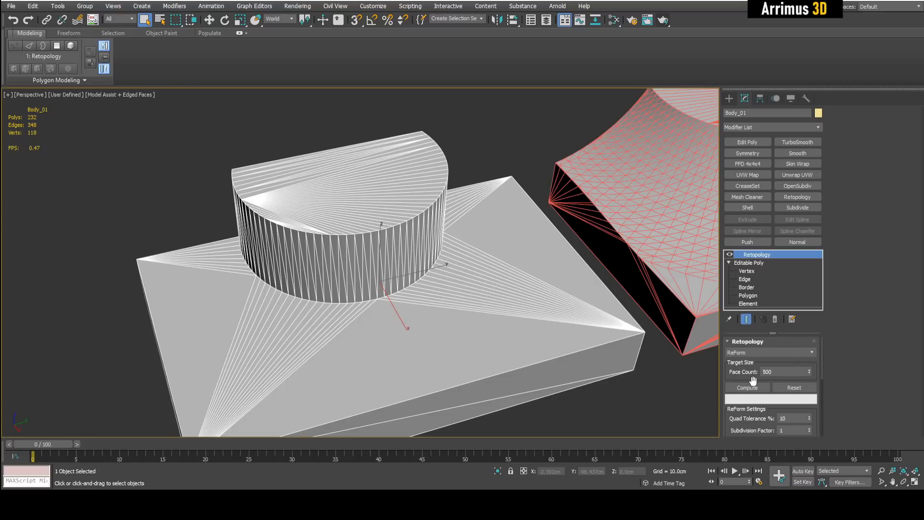
click(747, 387)
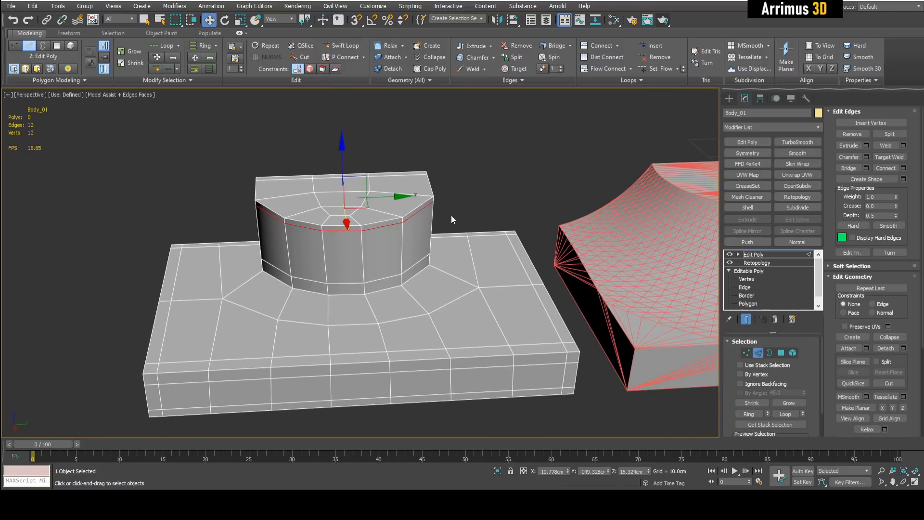
- Add TurboSmooth with 3 iterations, insert an Edit Poly below, and cut edges across the base
click(798, 141)
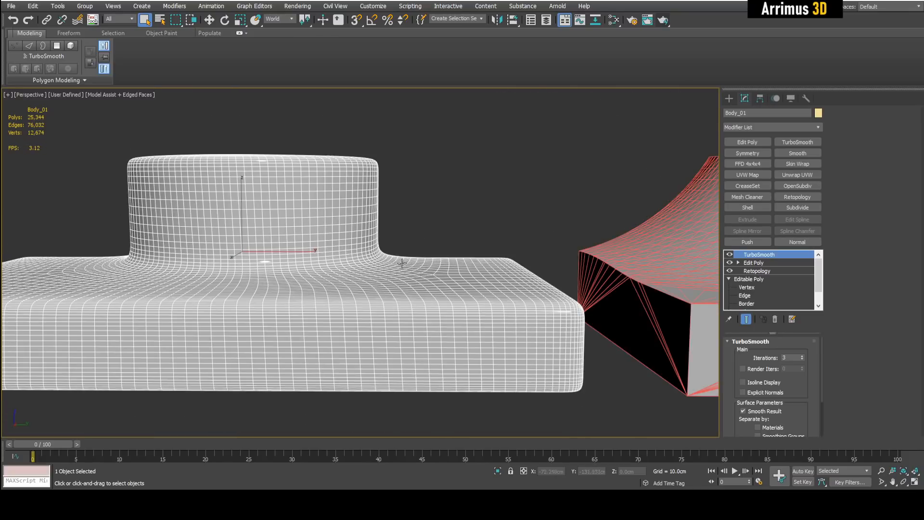
click(754, 262)
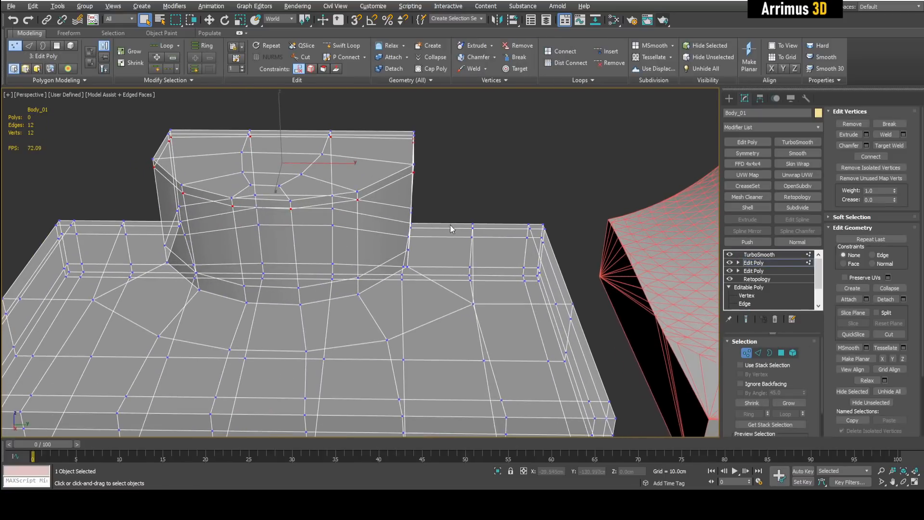
click(758, 353)
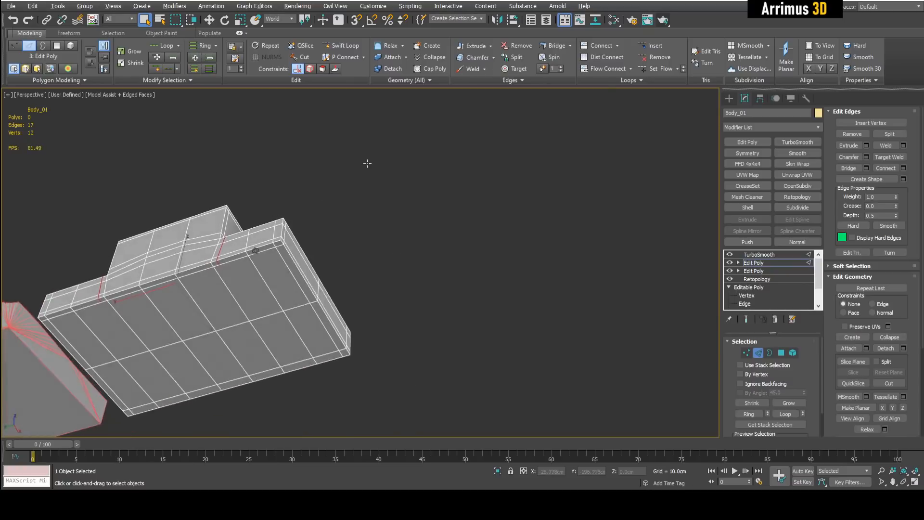
click(782, 352)
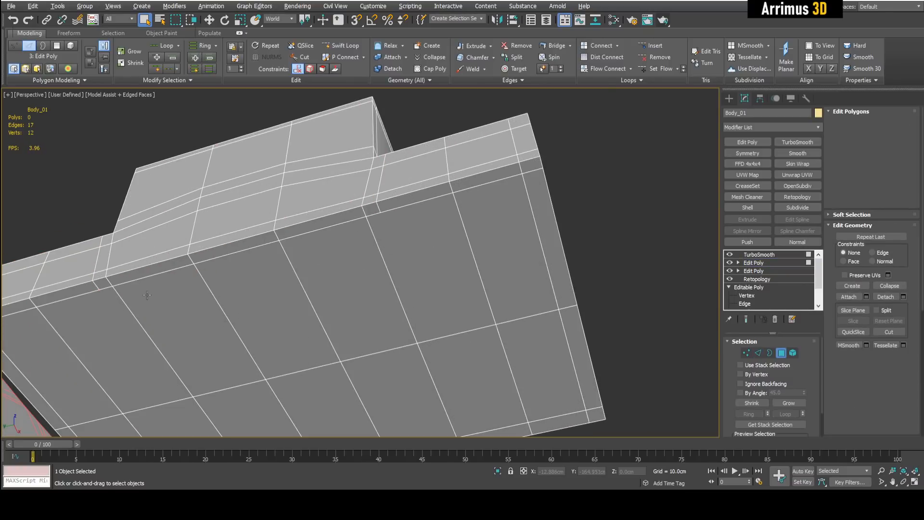
click(746, 353)
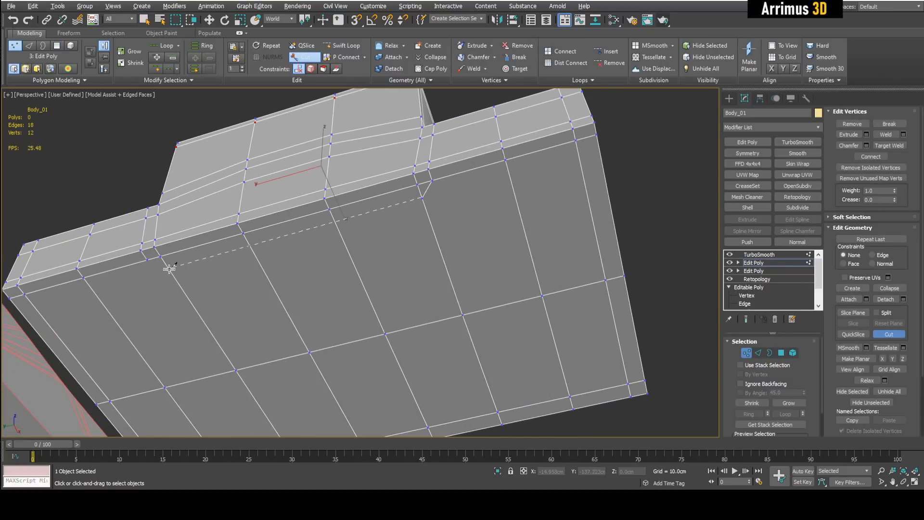
- Collapse the modifiers below TurboSmooth into one 222-polygon Editable Poly
right_click(754, 262)
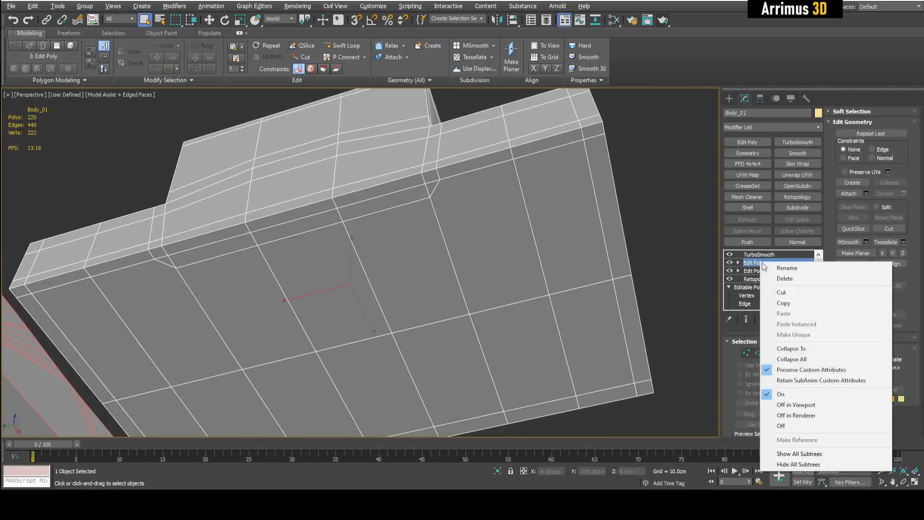
click(792, 348)
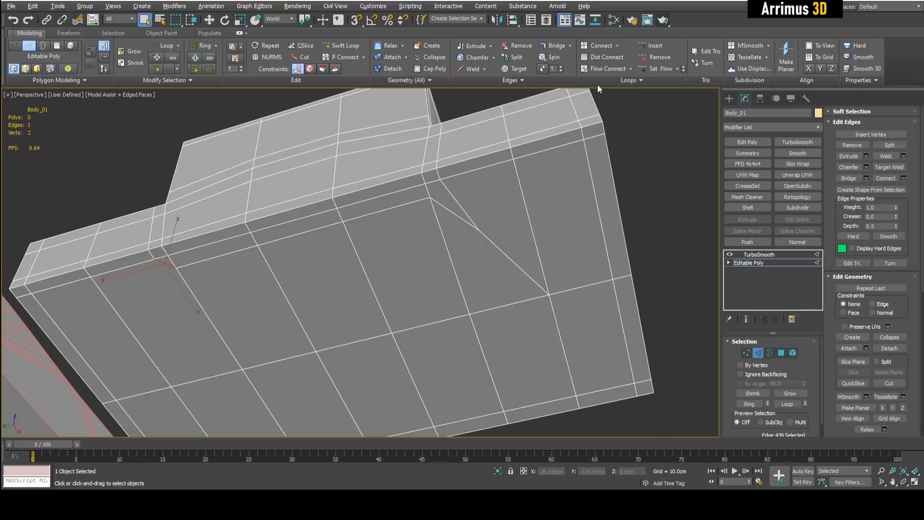
click(640, 80)
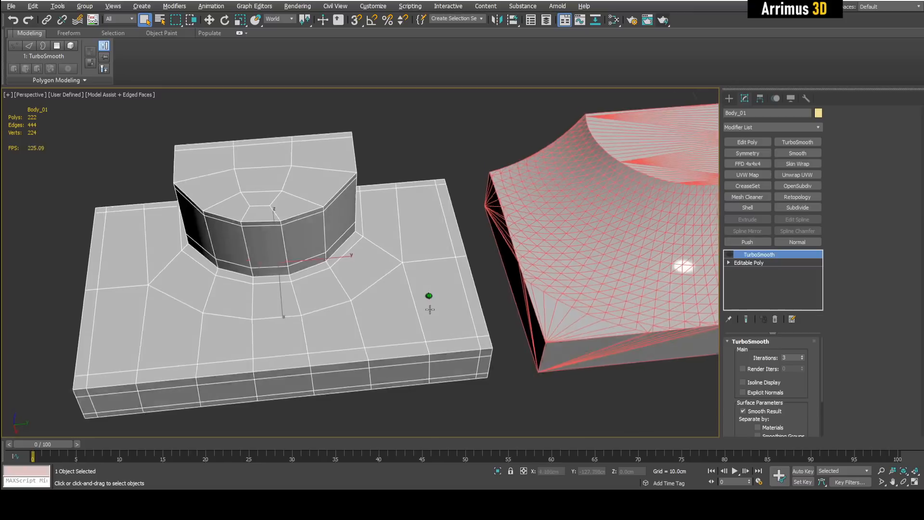
- Preview TurboSmooth, then add an Edit Poly and connect support loops across the base edges
click(729, 254)
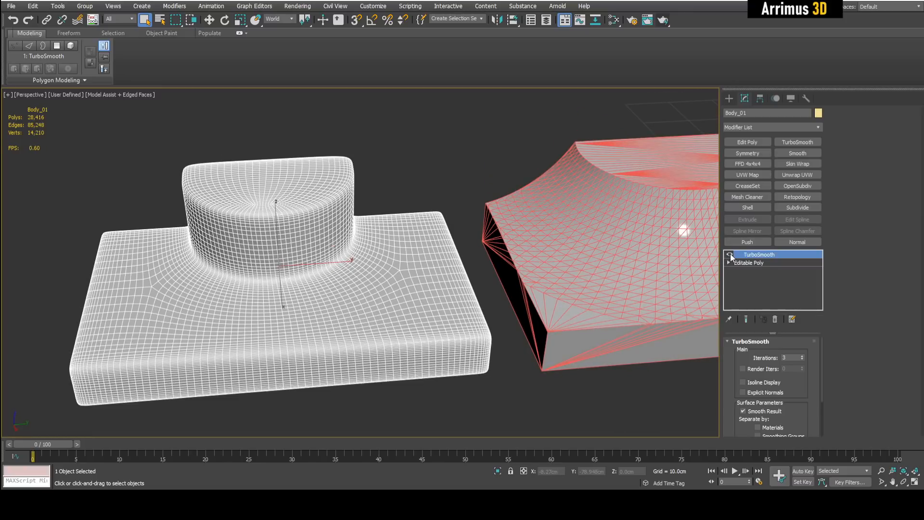
click(730, 254)
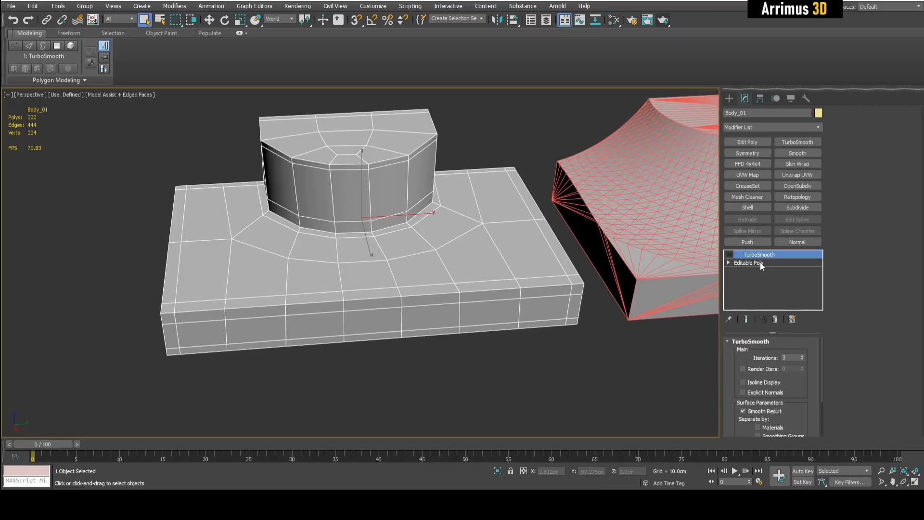
click(753, 263)
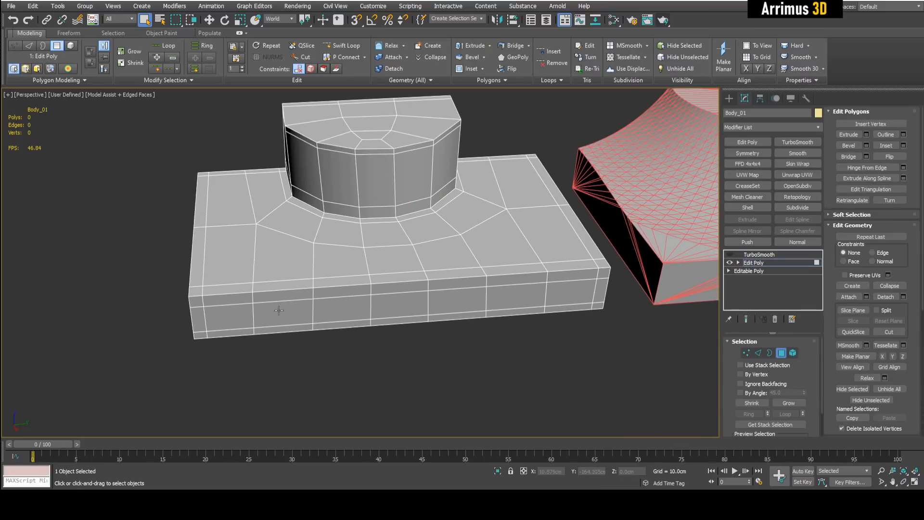
click(747, 352)
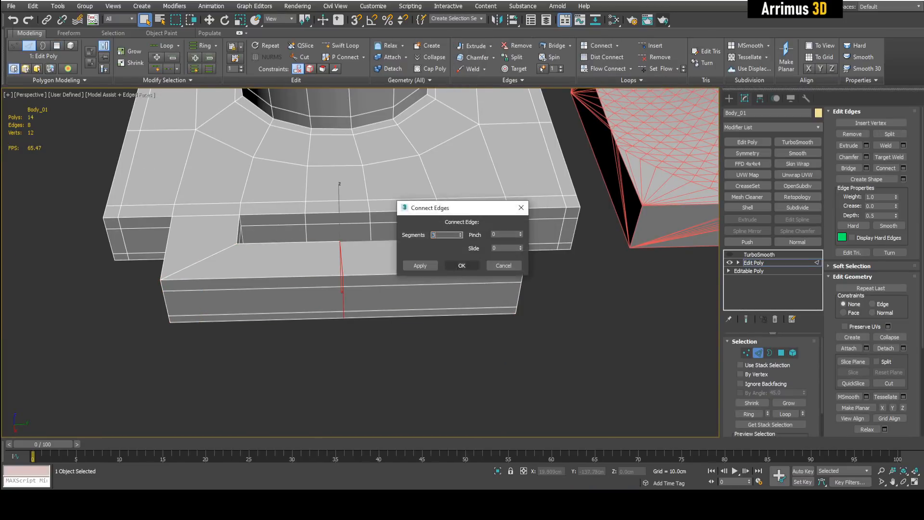
click(462, 266)
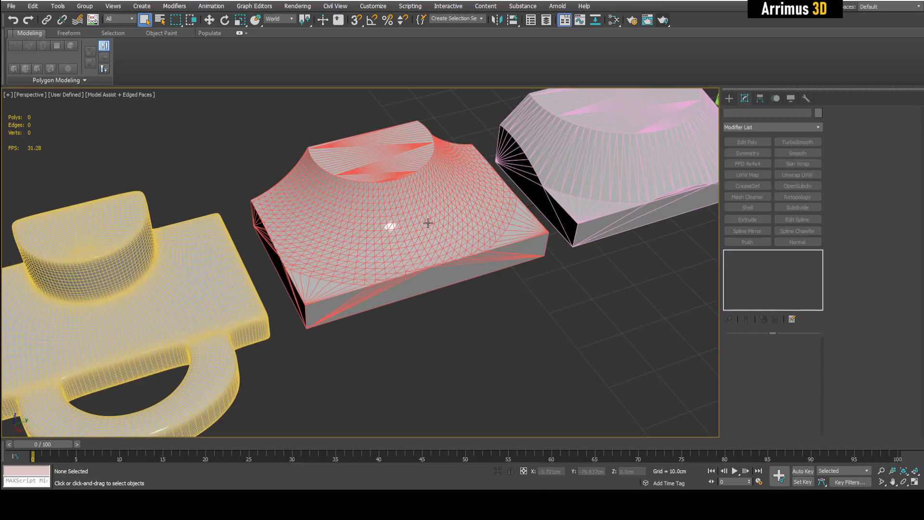
- Select block Body_01_1 and add a Retopology modifier with a 5000-face target
click(389, 223)
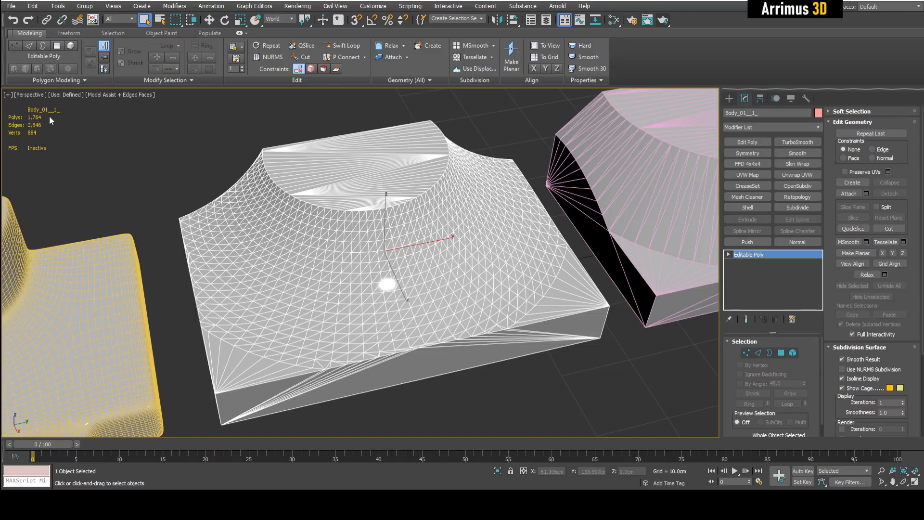
mouse_move(798, 174)
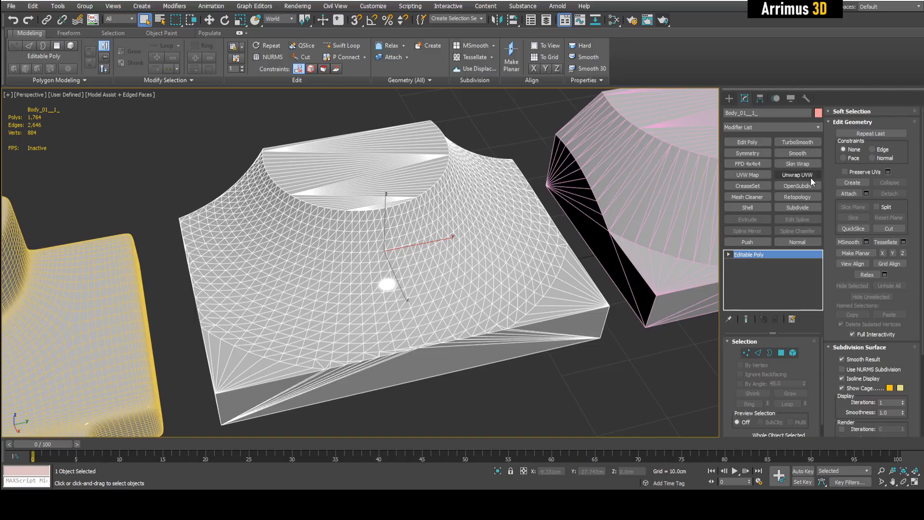
click(797, 196)
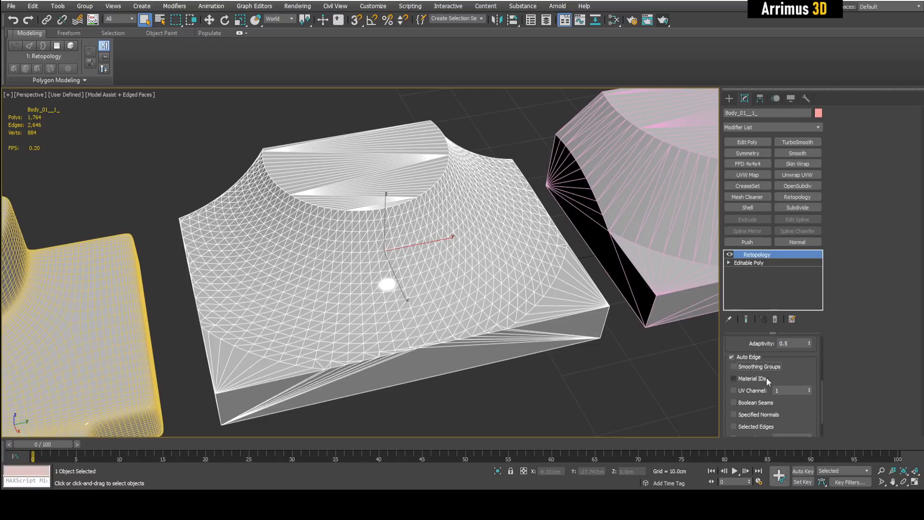
scroll(down, 3)
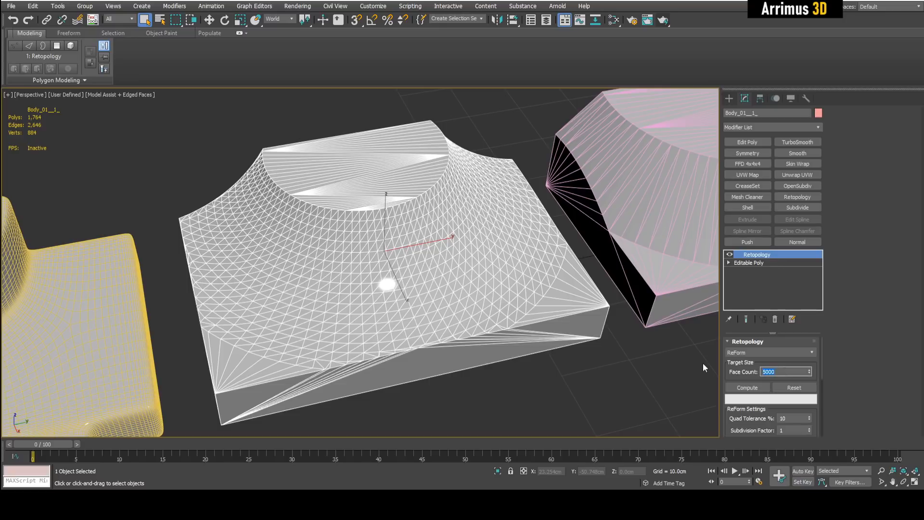
- Compute Retopology on Body_01_1, then delete the messy retopology result
click(747, 387)
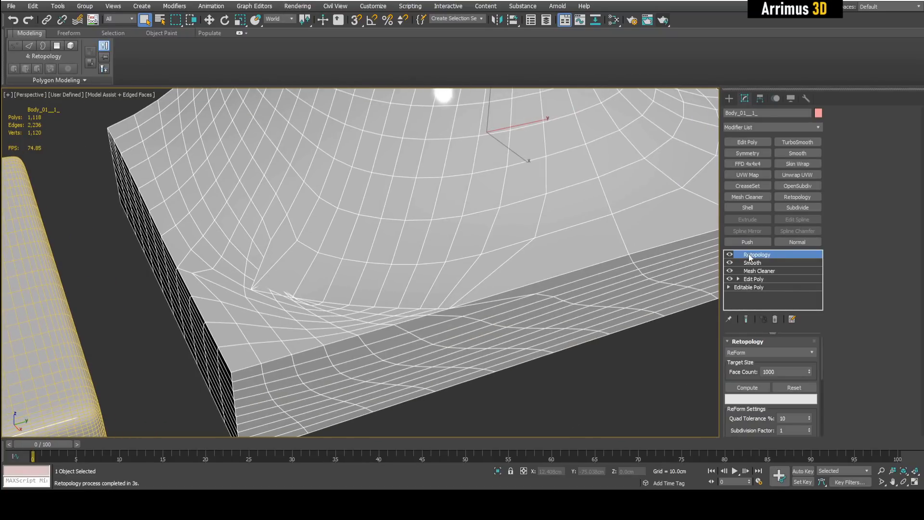
click(797, 208)
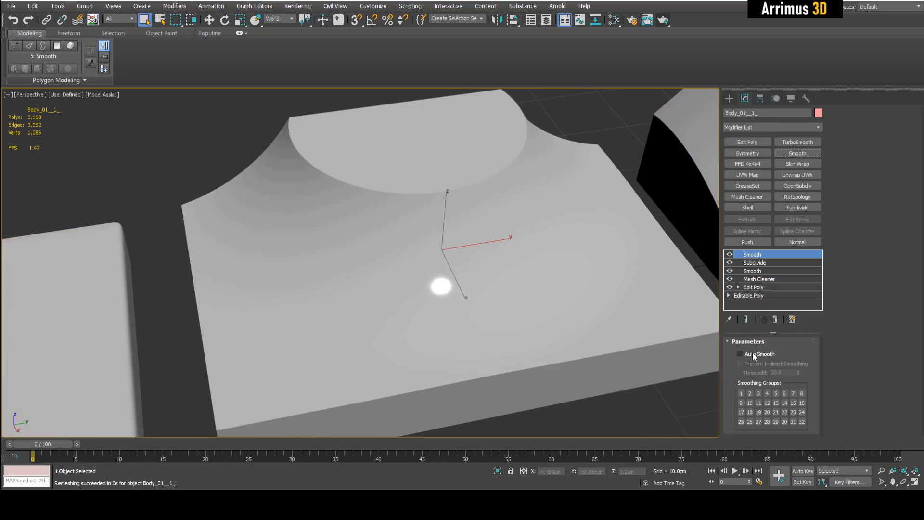
- Turn on Auto Smooth and retopologize Body_01_1 with a 1000-face target
click(741, 354)
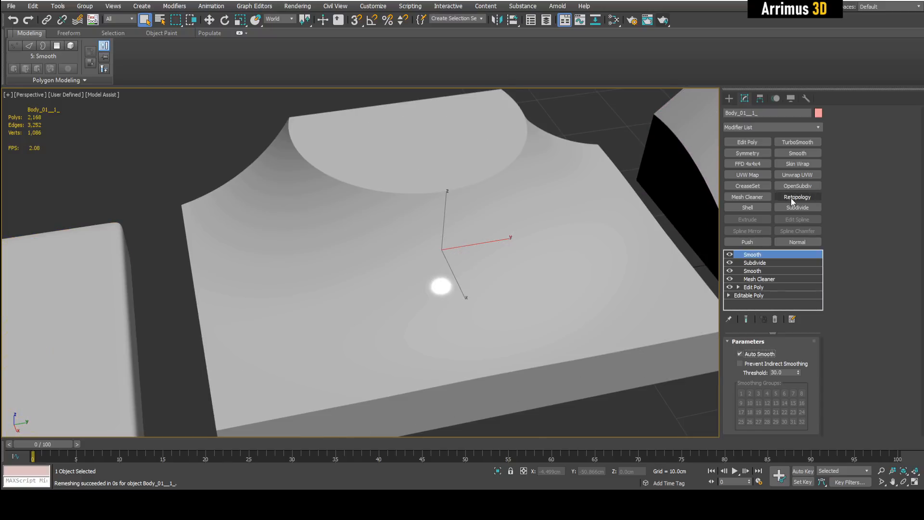
click(797, 197)
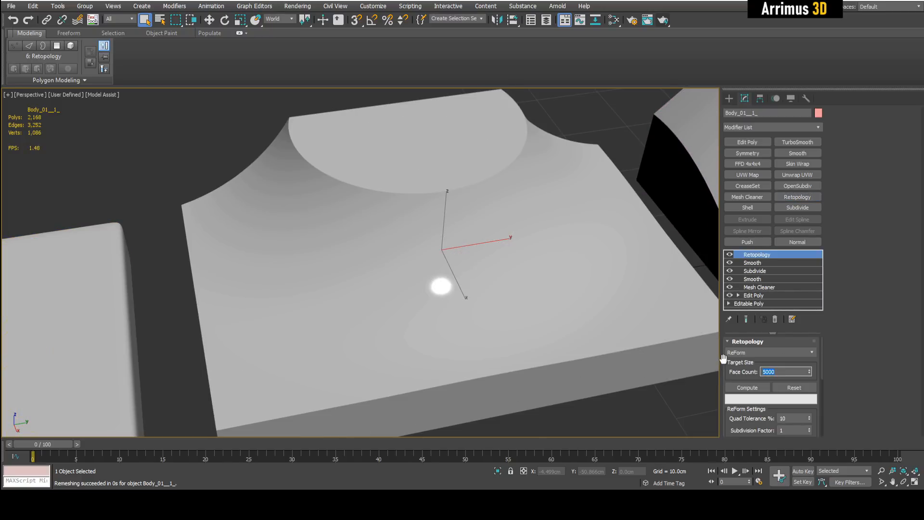
click(747, 387)
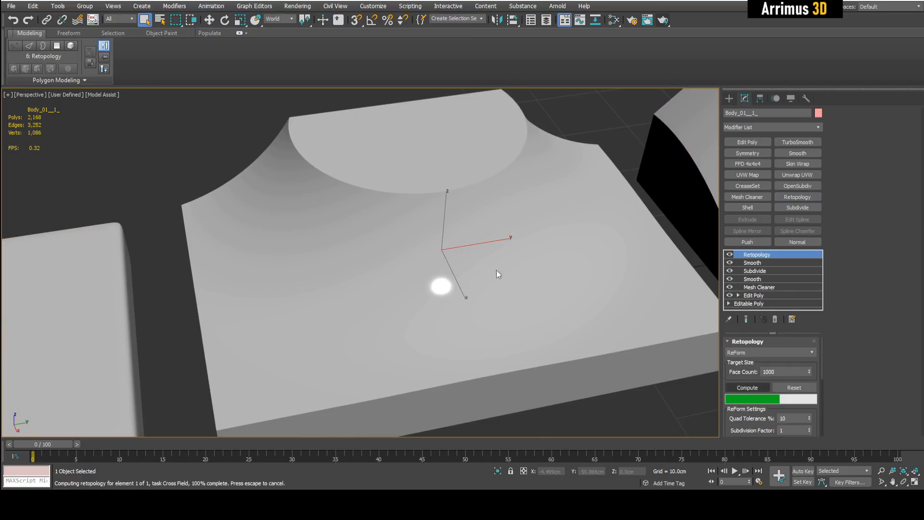
click(747, 388)
text(2)
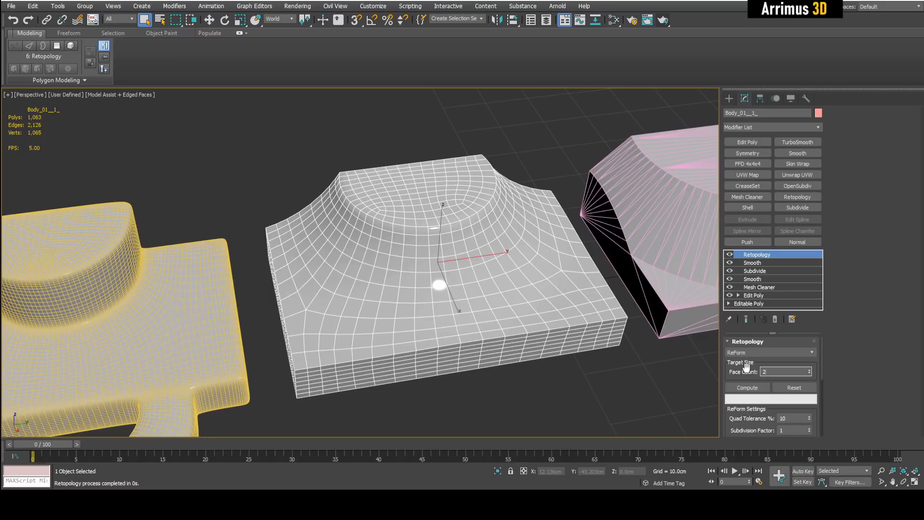
- Recompute Body_01_1 at 200 faces, then move on to block Body_01_2
click(747, 387)
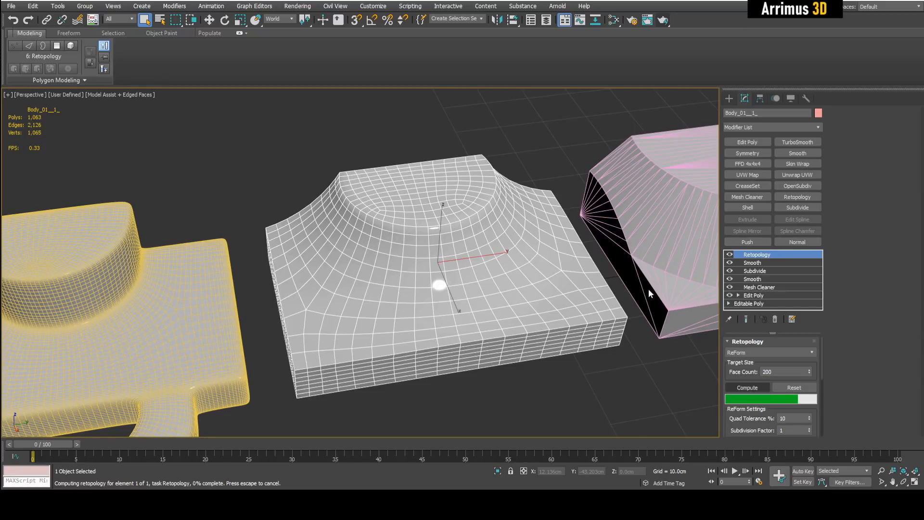
click(747, 387)
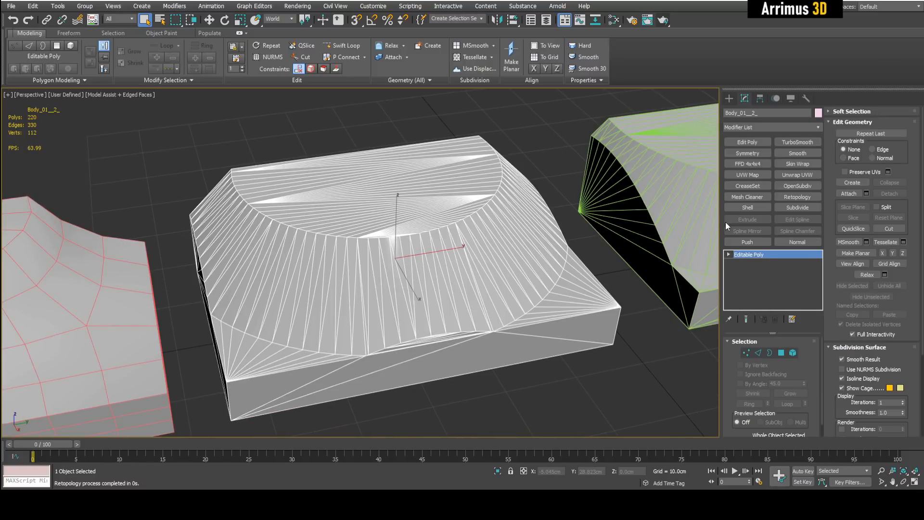
click(797, 207)
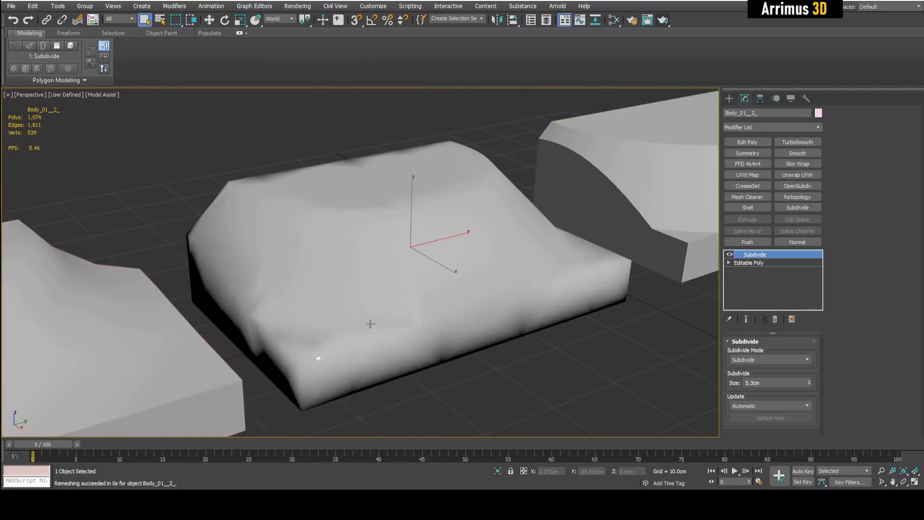
- Show edged faces (F4) and add a Smooth modifier with Auto Smooth on
key(F4)
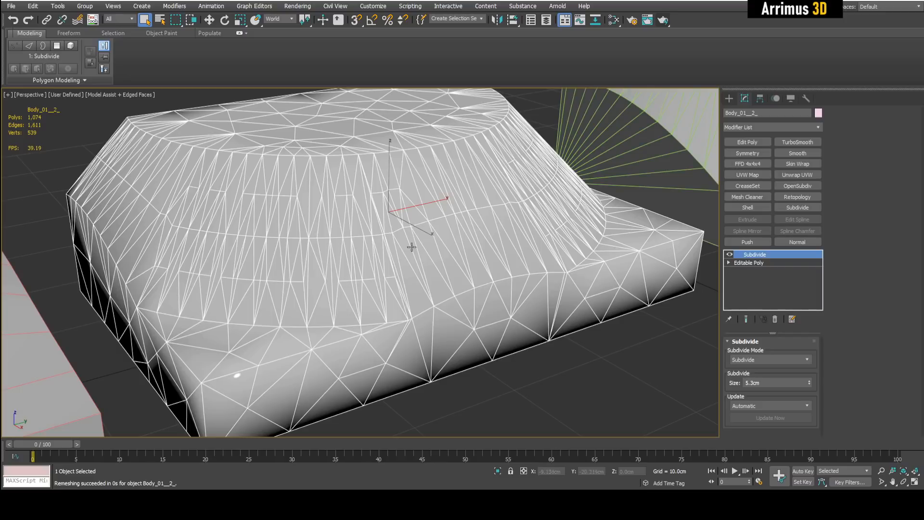
click(798, 154)
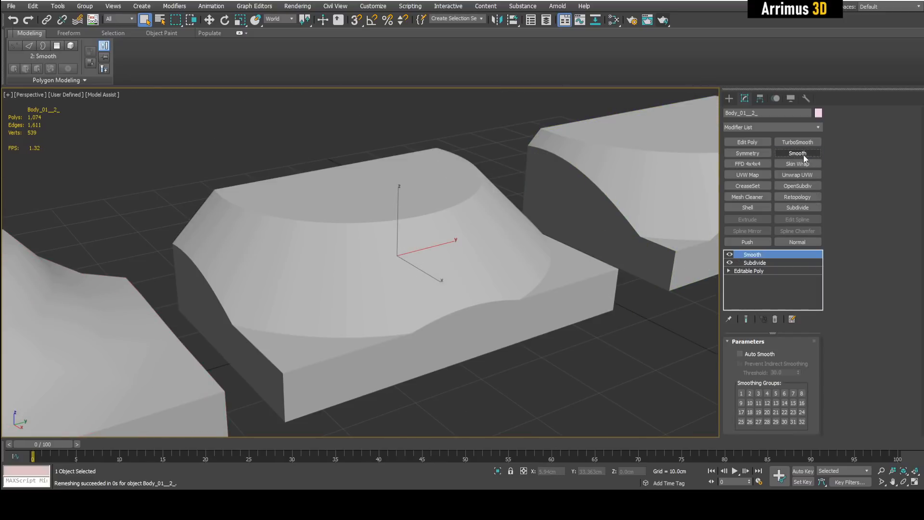
click(741, 354)
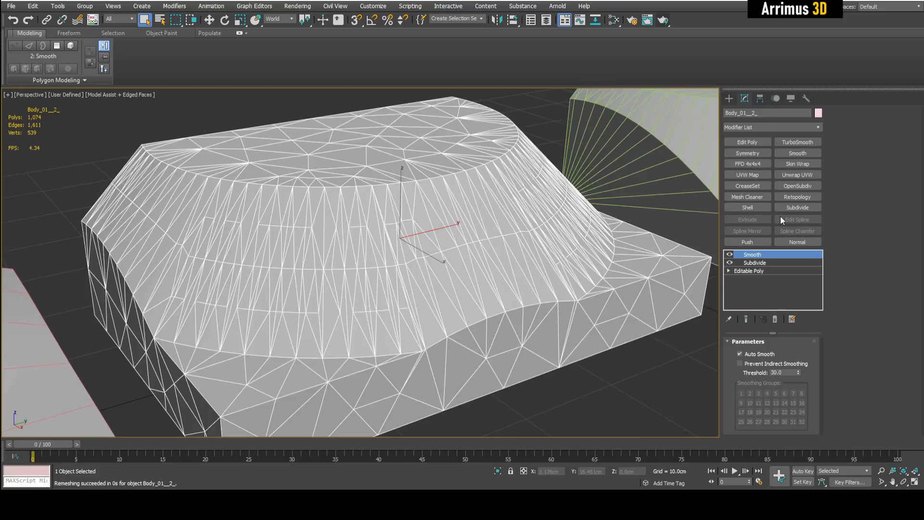
- Add Retopology to Body_01_2 and compute; it fails with an IPOPT optimization error
click(797, 196)
text(5)
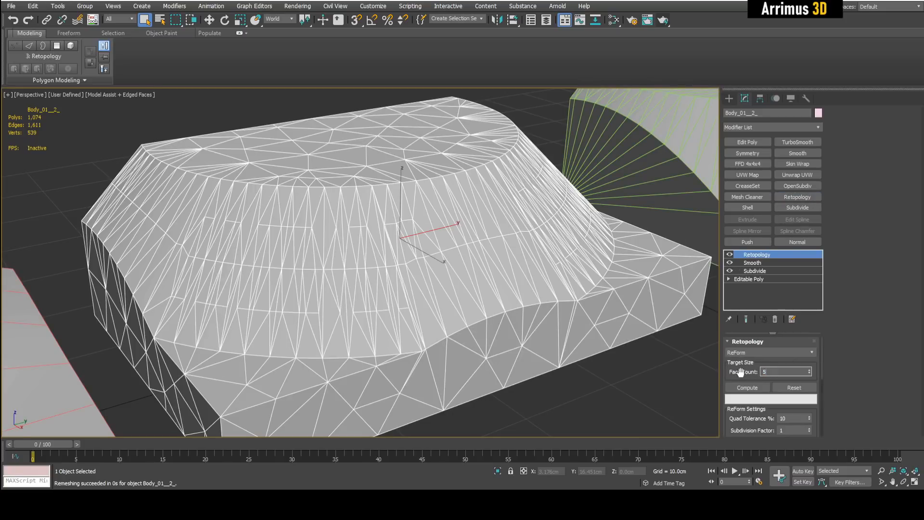
click(747, 387)
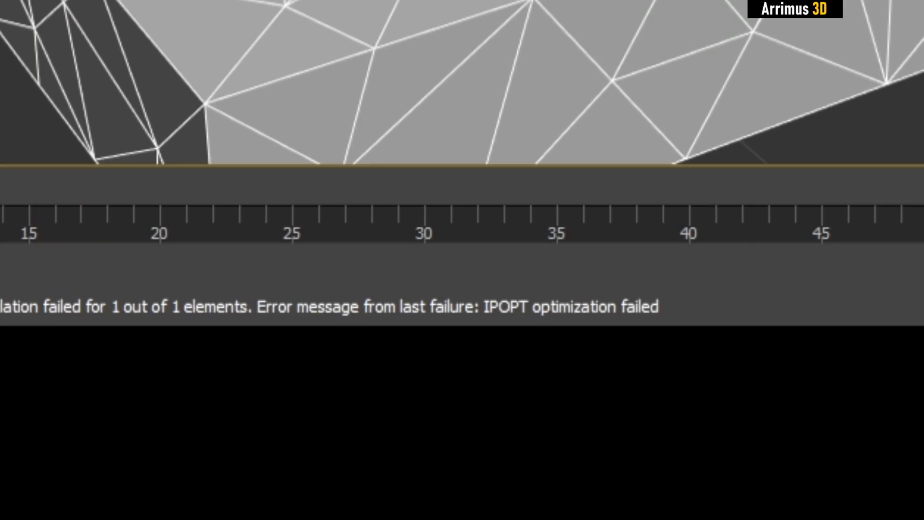
click(770, 359)
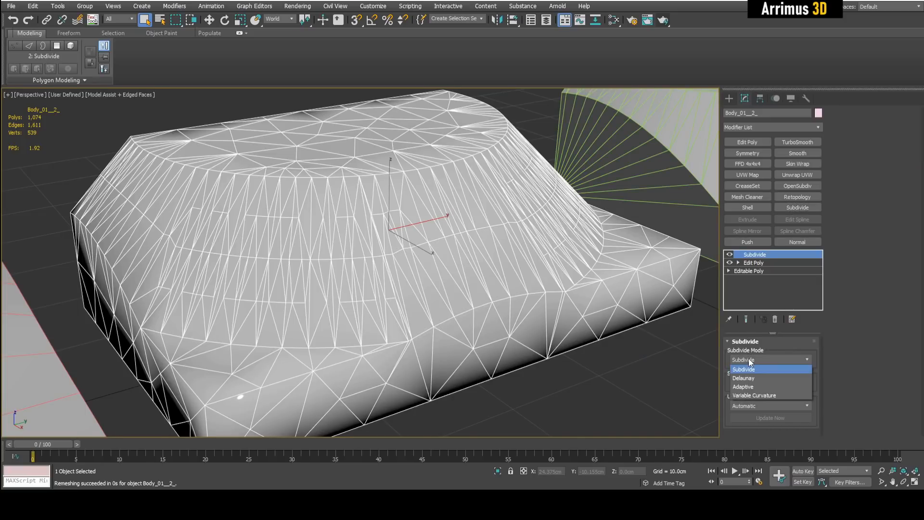
- Remesh Body_01_2 by Variable Curvature, accept the warning, and retopologize at 1000 faces
click(743, 378)
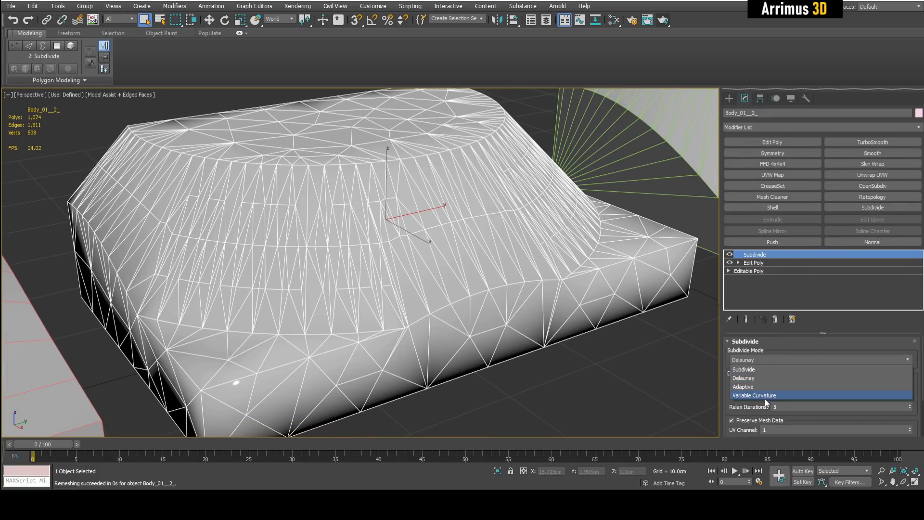
click(754, 394)
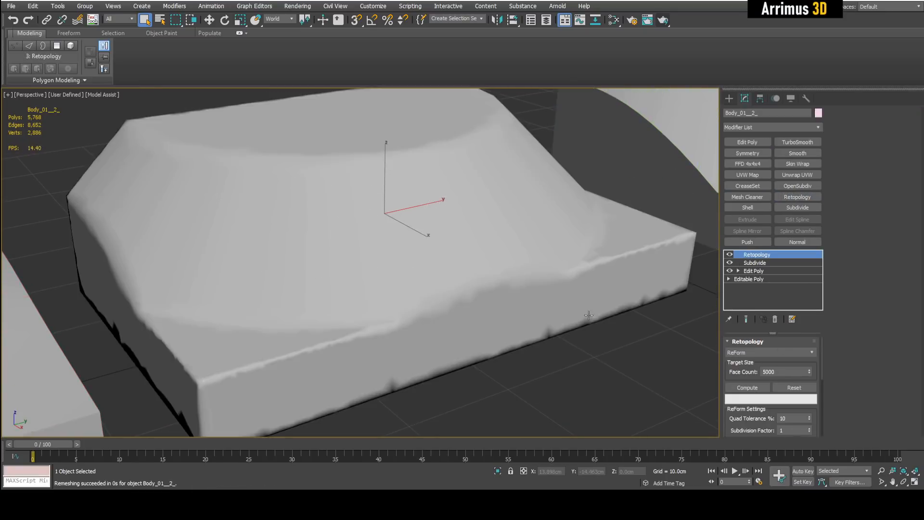
click(755, 262)
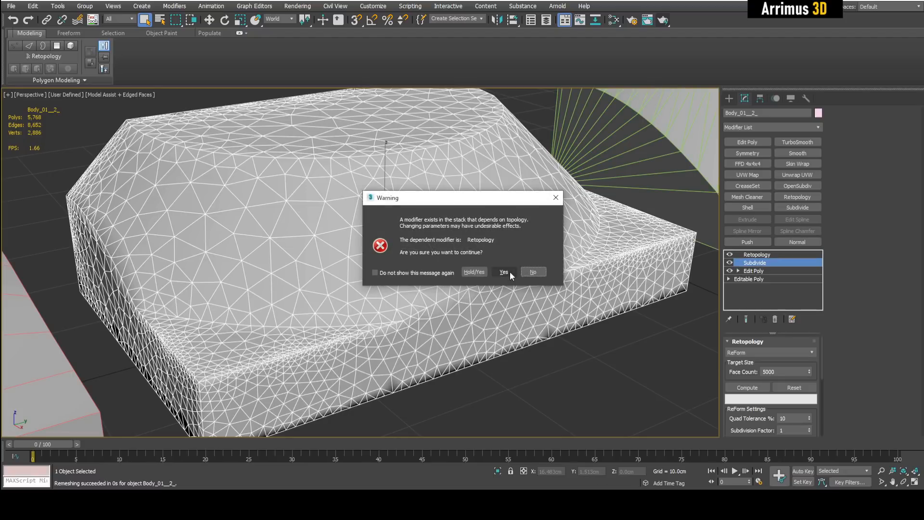
click(503, 272)
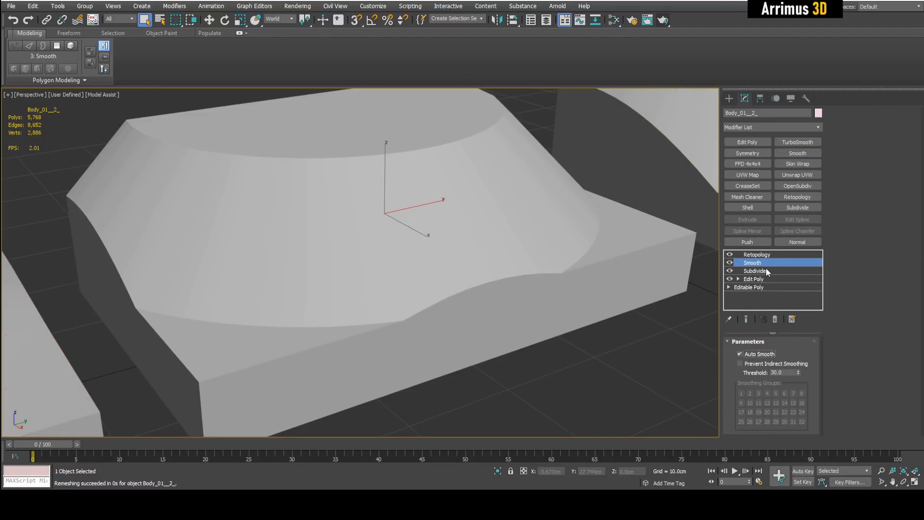
click(758, 254)
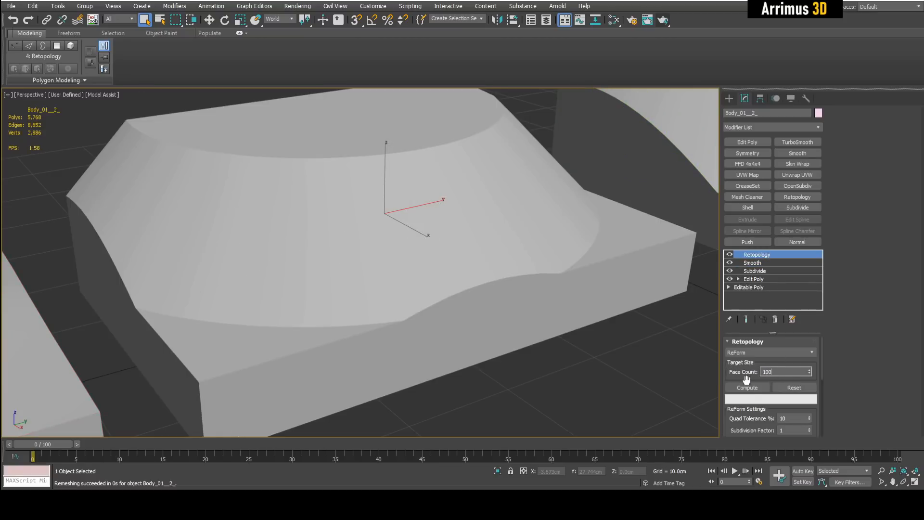
click(747, 387)
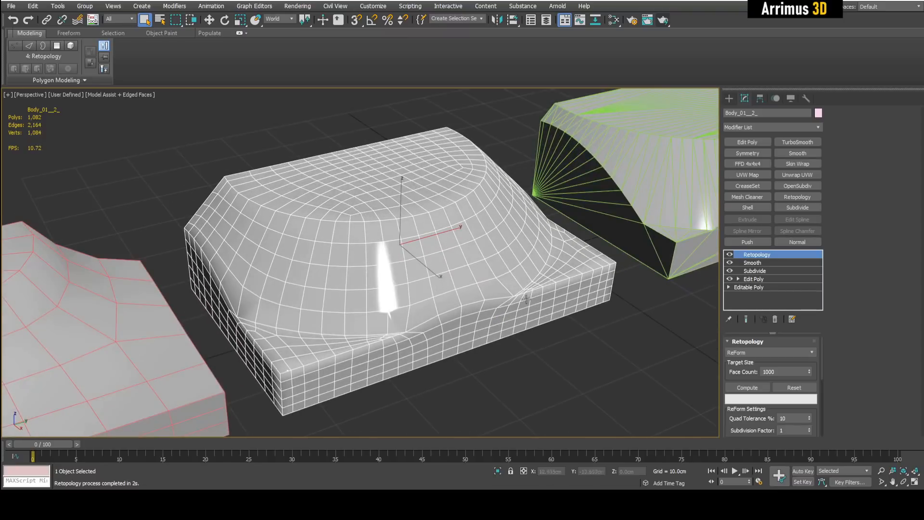
mouse_move(299, 466)
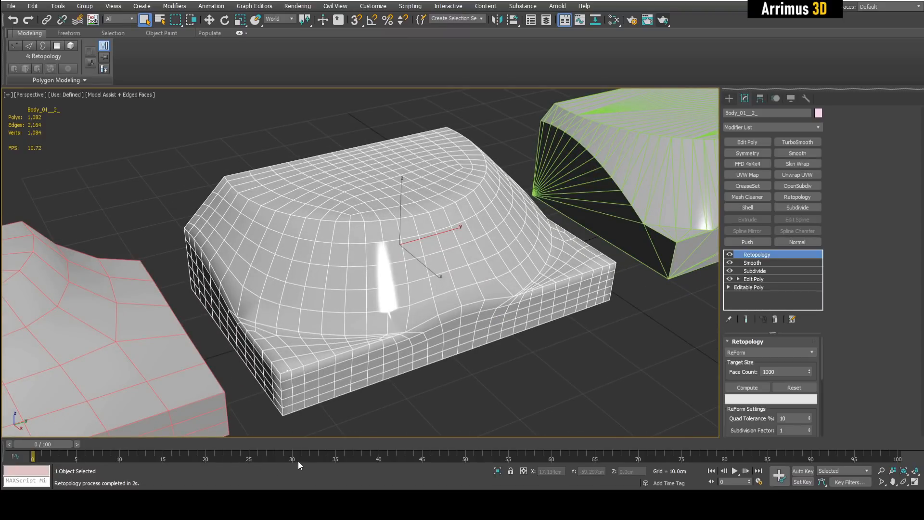
mouse_move(472, 346)
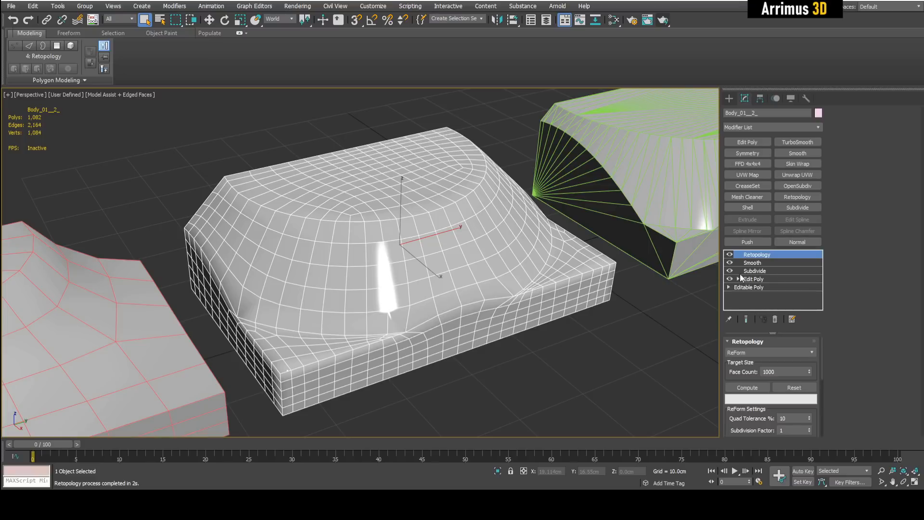
mouse_move(761, 274)
text(25)
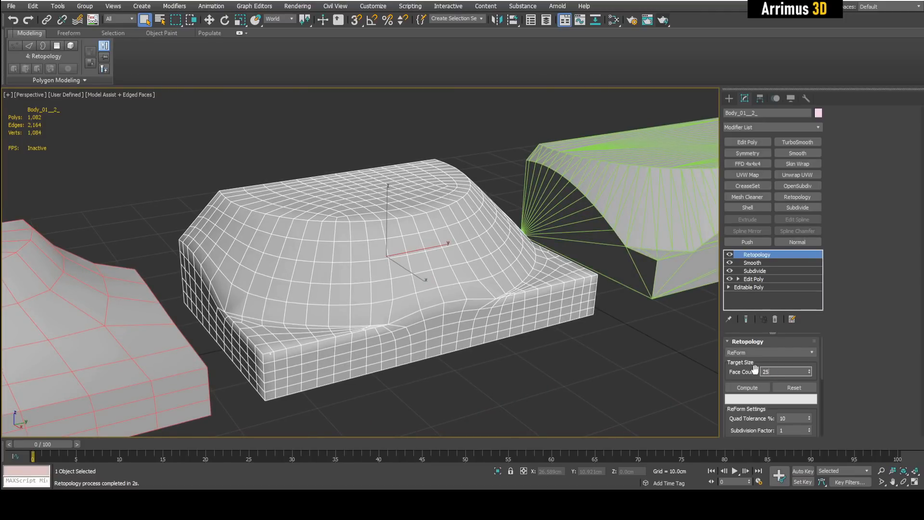
- Recompute Body_01_2's Retopology at 25 faces, then at 500 faces
click(747, 387)
text(5)
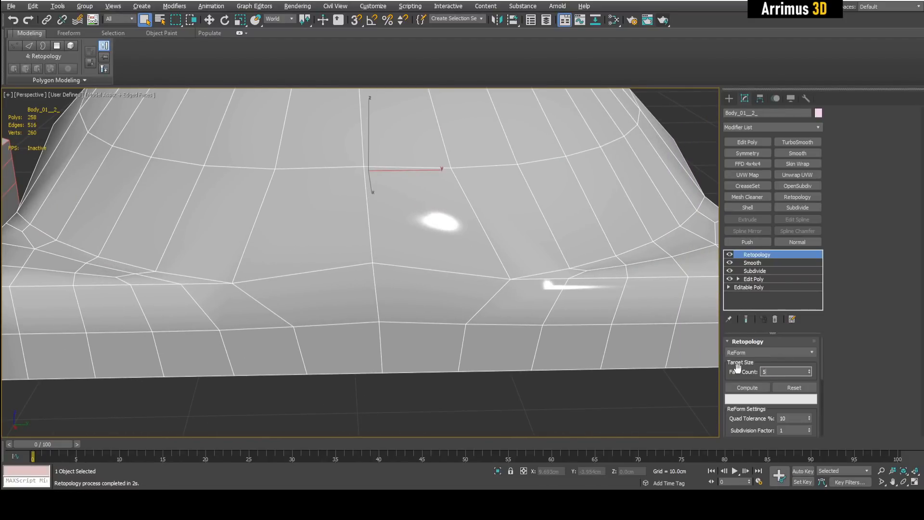
click(747, 387)
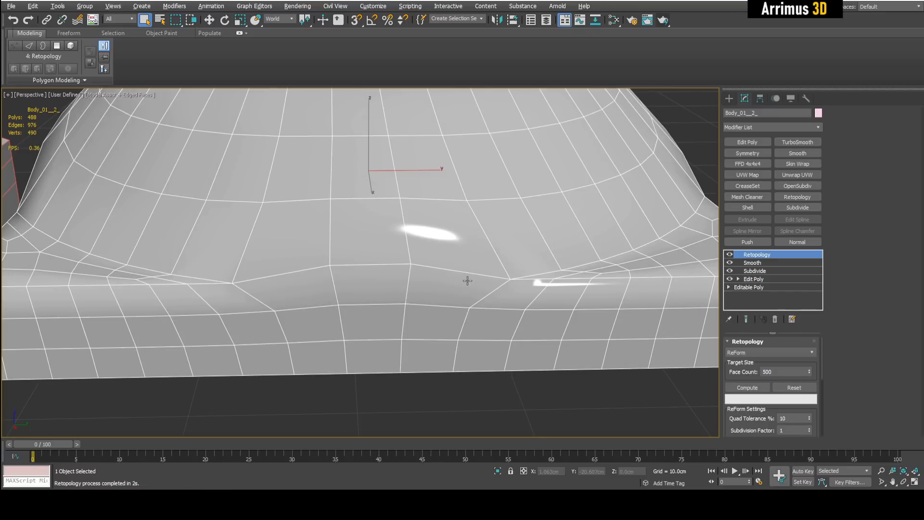
mouse_move(343, 244)
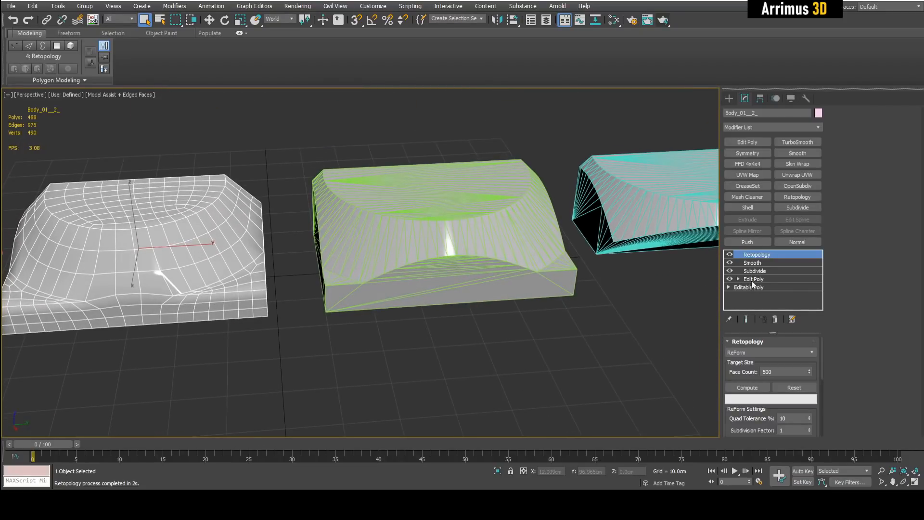
- Copy the Subdivide and Smooth modifiers onto the middle block and compute Retopology
click(755, 271)
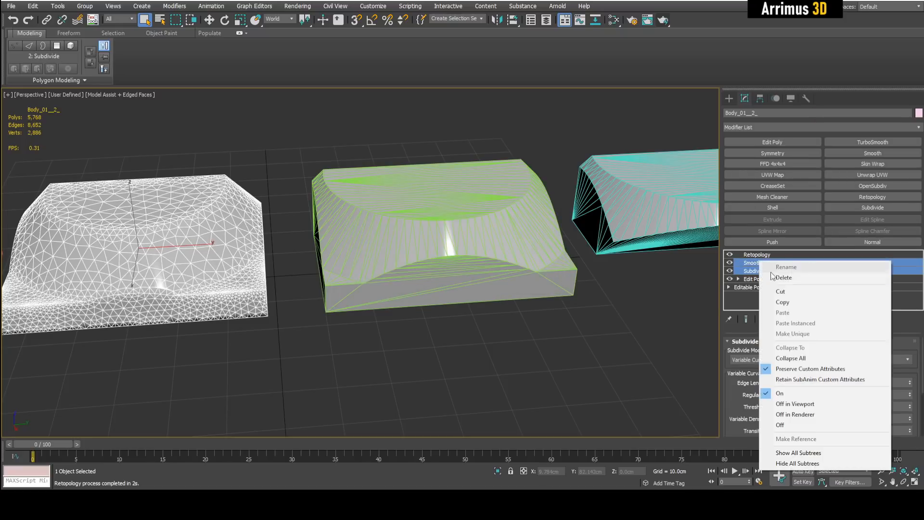
click(791, 358)
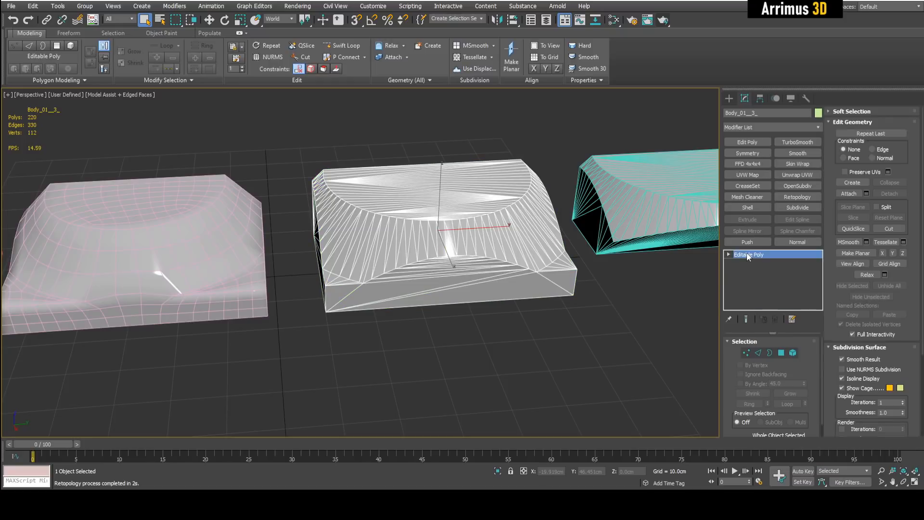
click(798, 153)
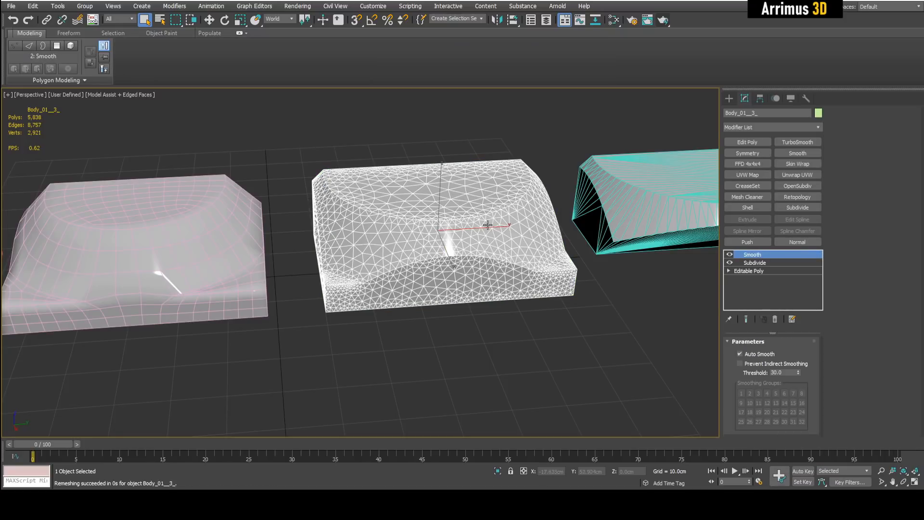
click(797, 197)
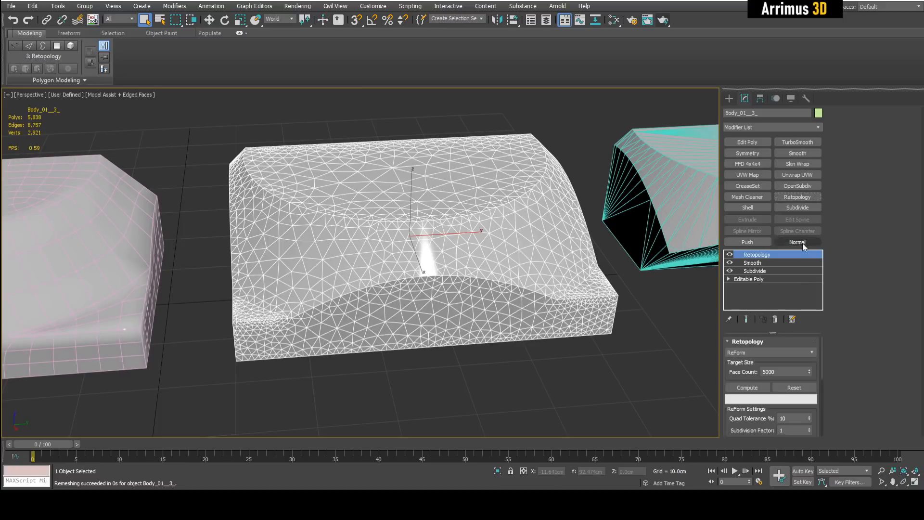
click(746, 388)
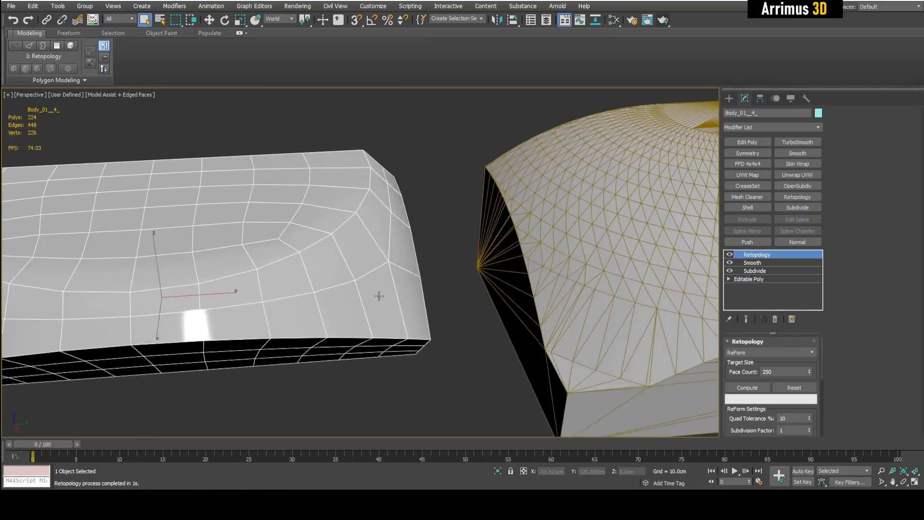
- Retopologize Body_01_4_2 at a new face target (269 polygons) and add an Edit Poly layer
click(747, 387)
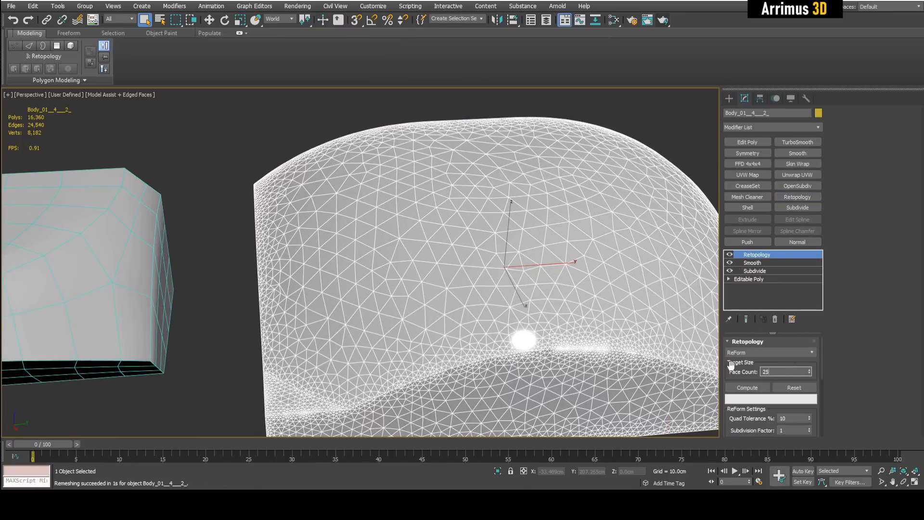
click(747, 387)
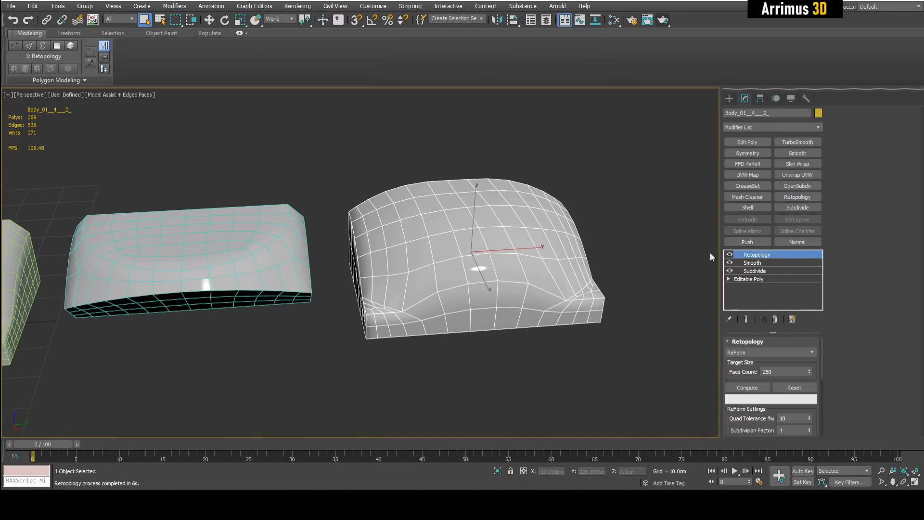
click(730, 263)
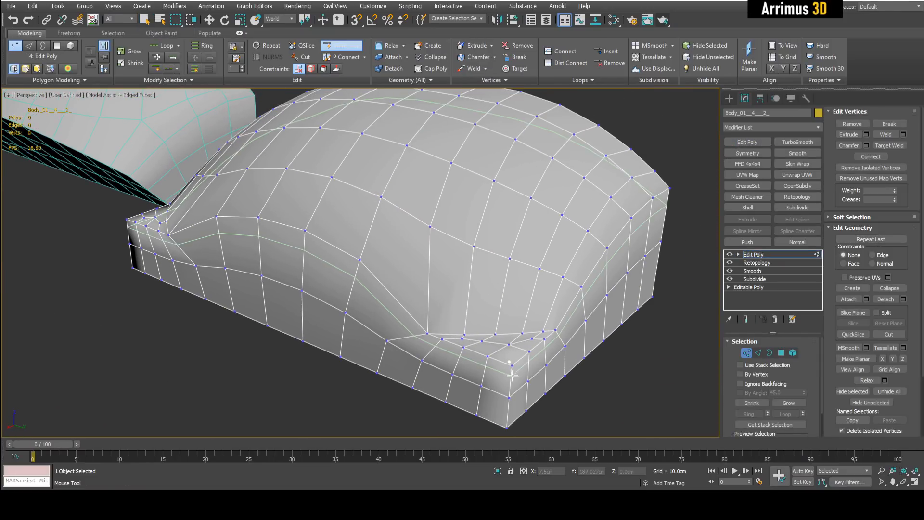
- Select an edge loop near the base of Body_01_4_2 in Edit Poly
click(759, 353)
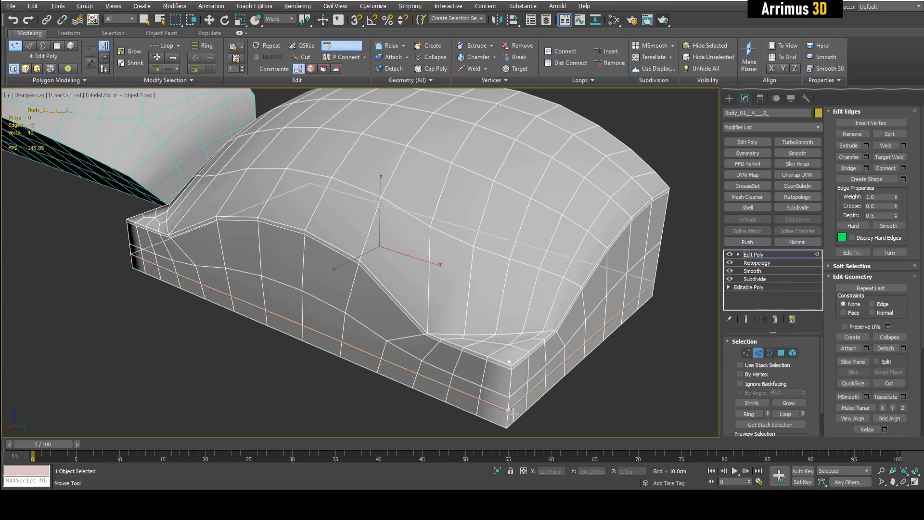